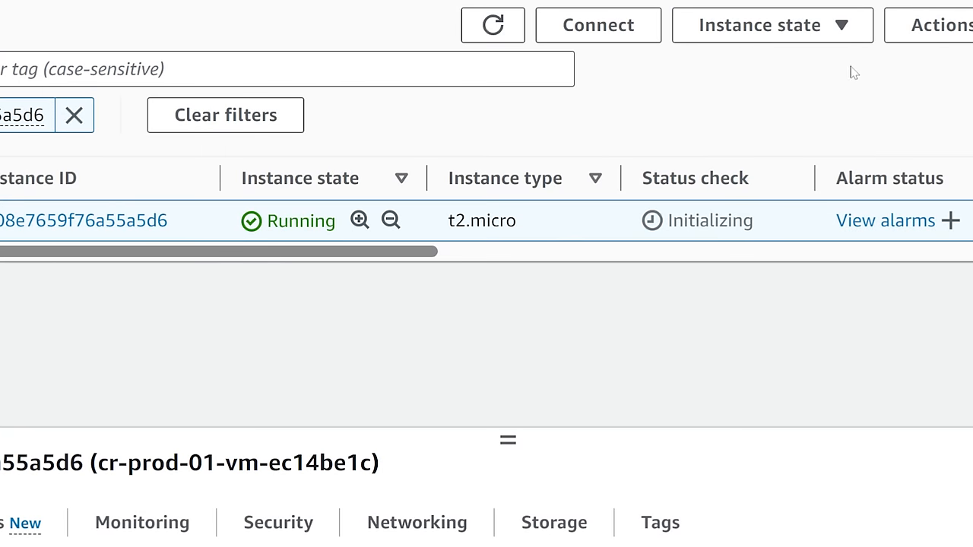
Step: Choose Terminate instance from the Instance state menu for the running t2.micro instance
left_click(771, 25)
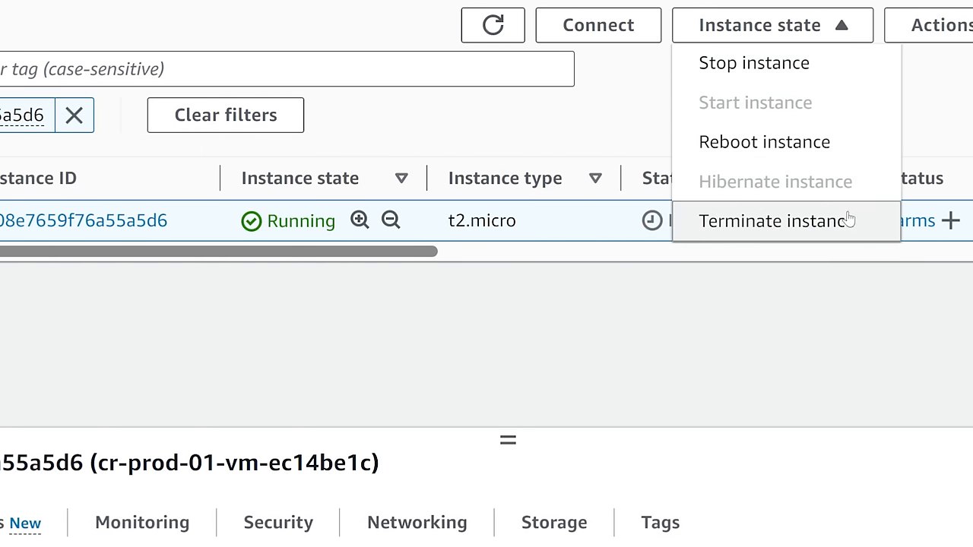
left_click(773, 221)
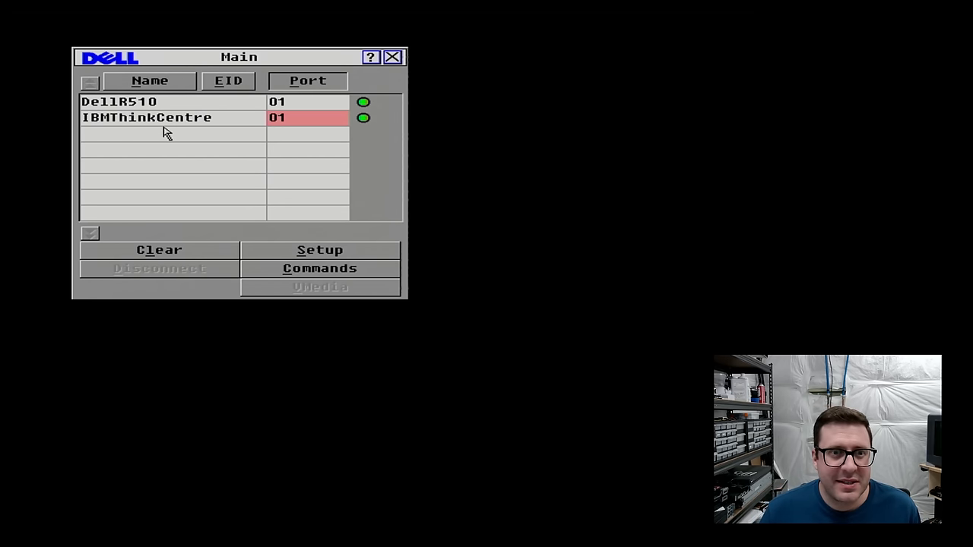
Step: Rename the IBMThinkCentre server entry to CR-PROD-01 in the KVM Setup Names list
left_click(320, 250)
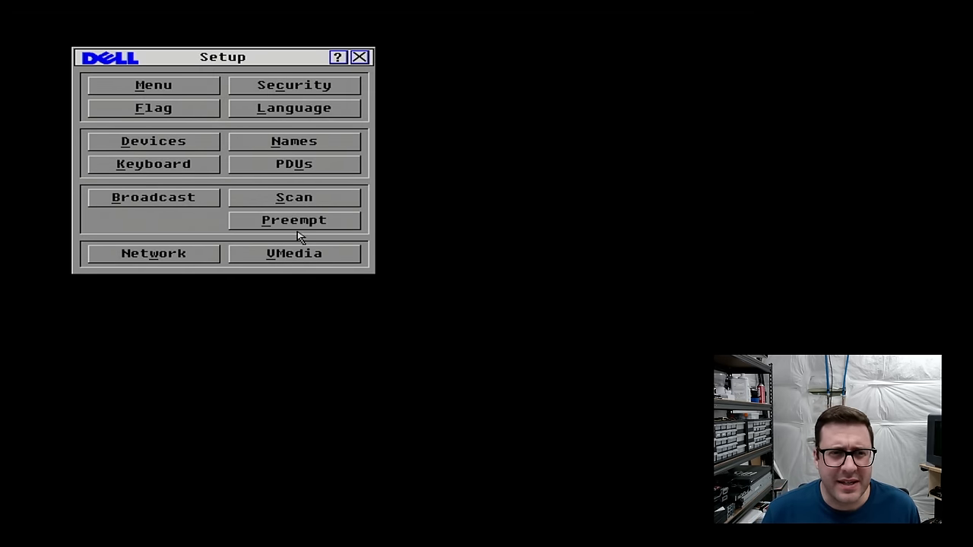
left_click(293, 140)
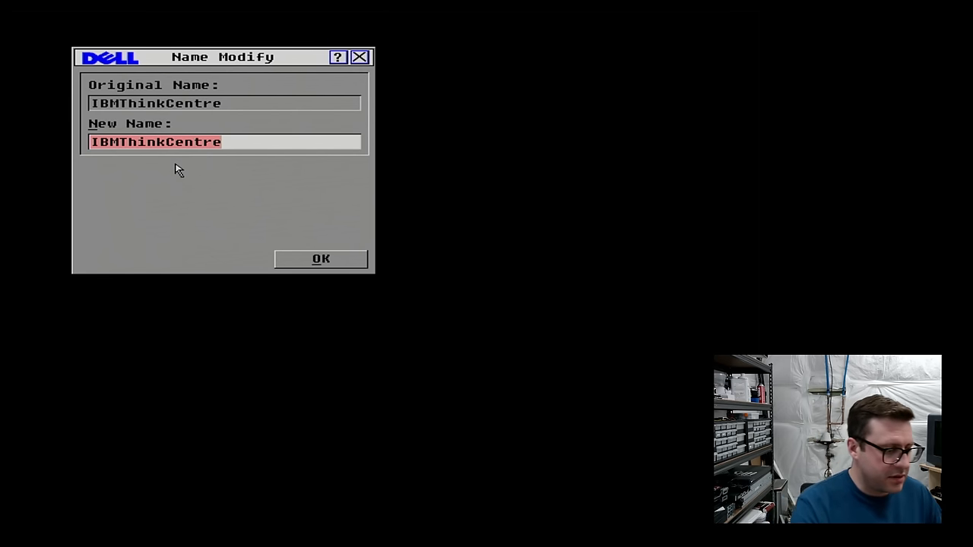
type("CR-PROD-01")
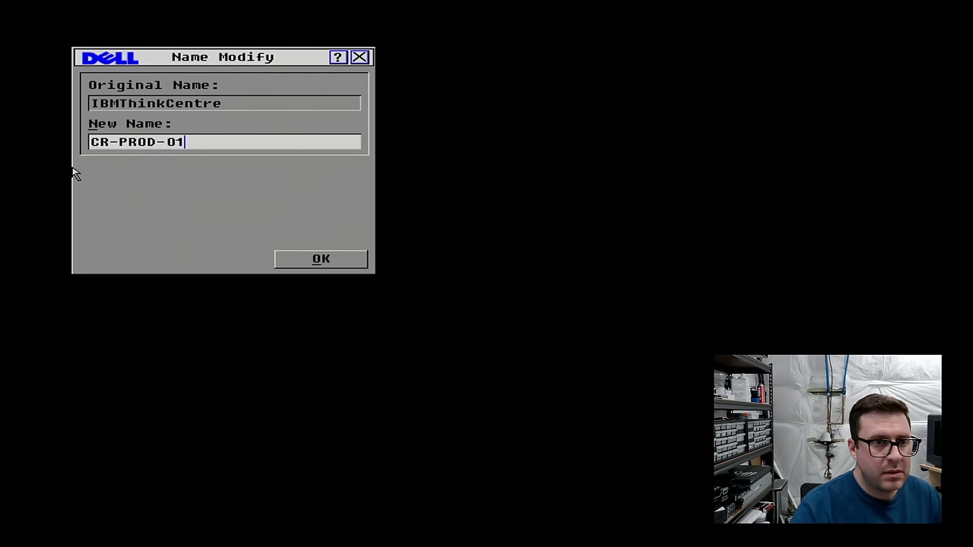
left_click(320, 259)
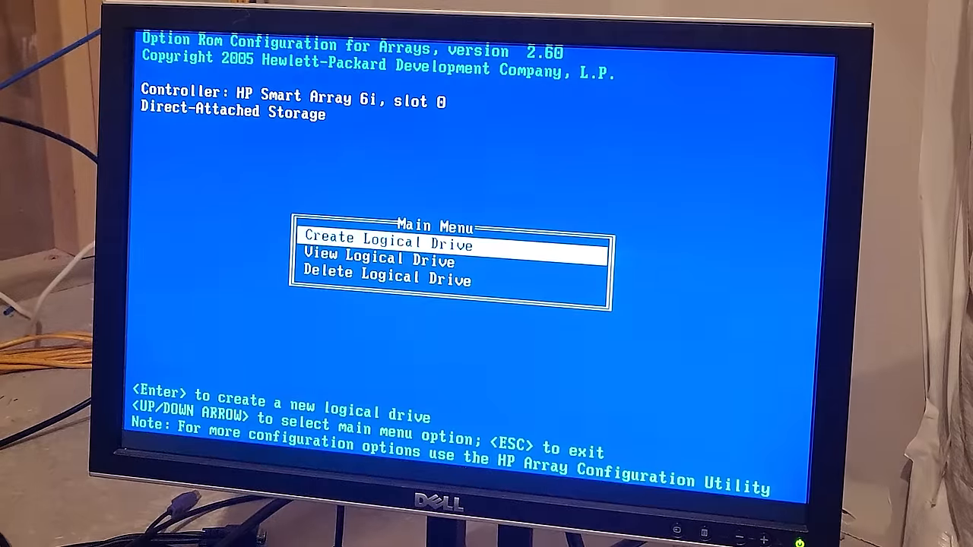
Step: Leave array configuration and select Online Spare under Advanced Memory Protection in RBSU
key("Up")
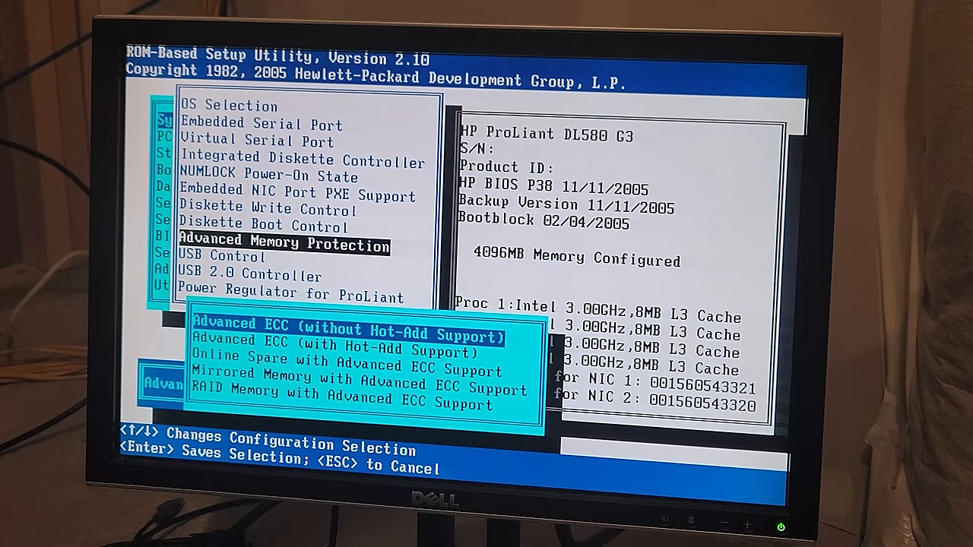
key("Down")
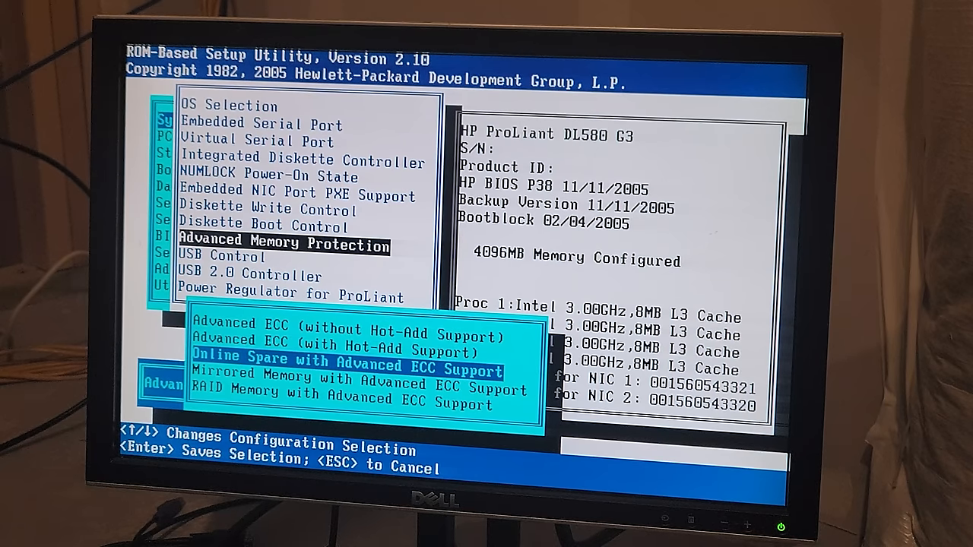
key("Enter")
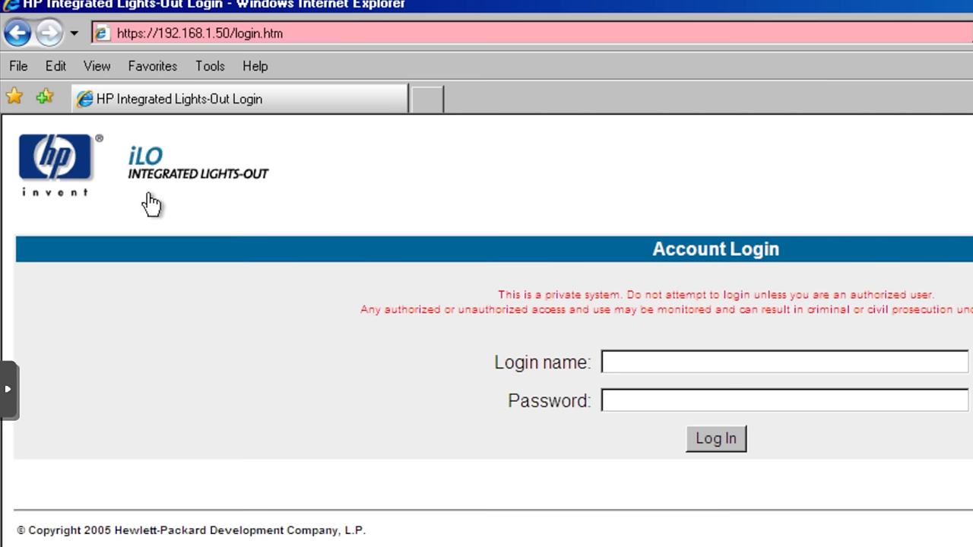
mouse_move(547, 189)
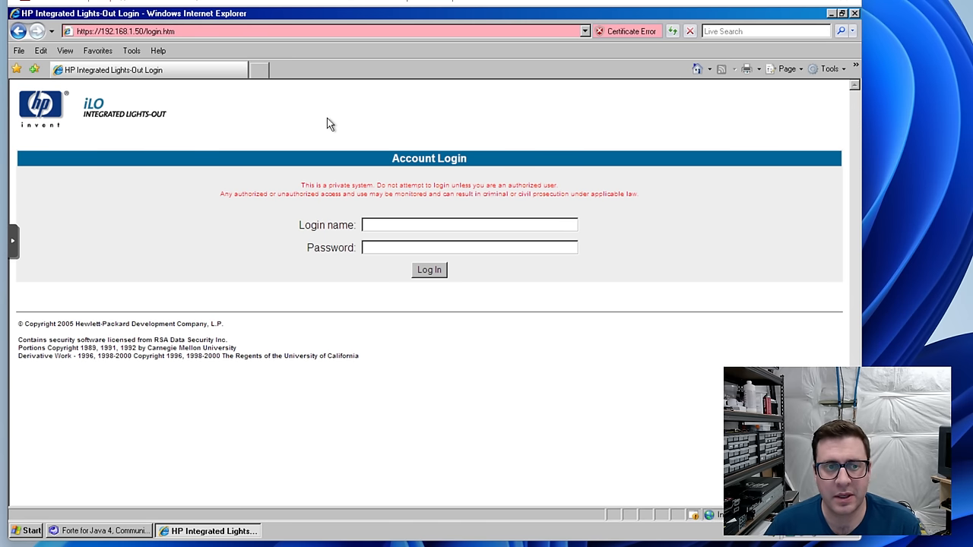
left_click(469, 224)
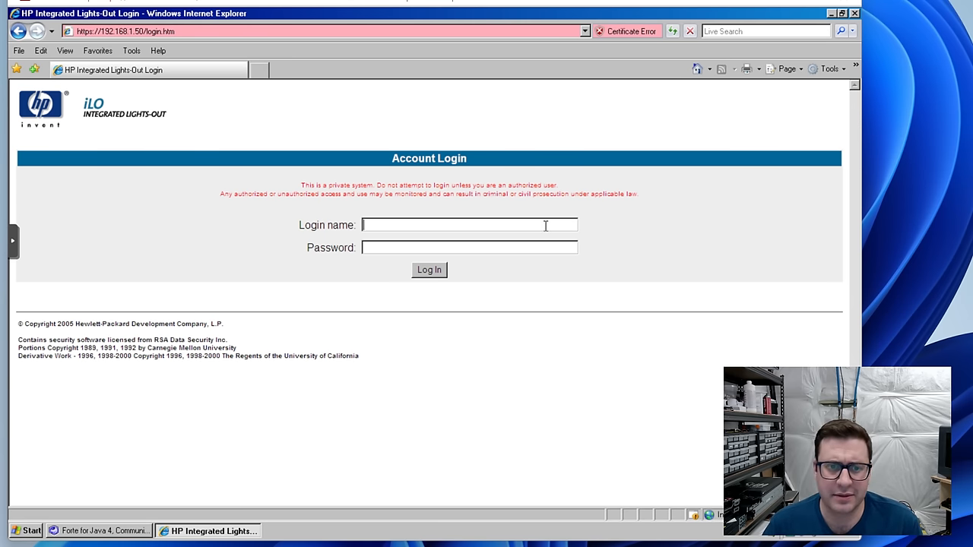
type("clabrett")
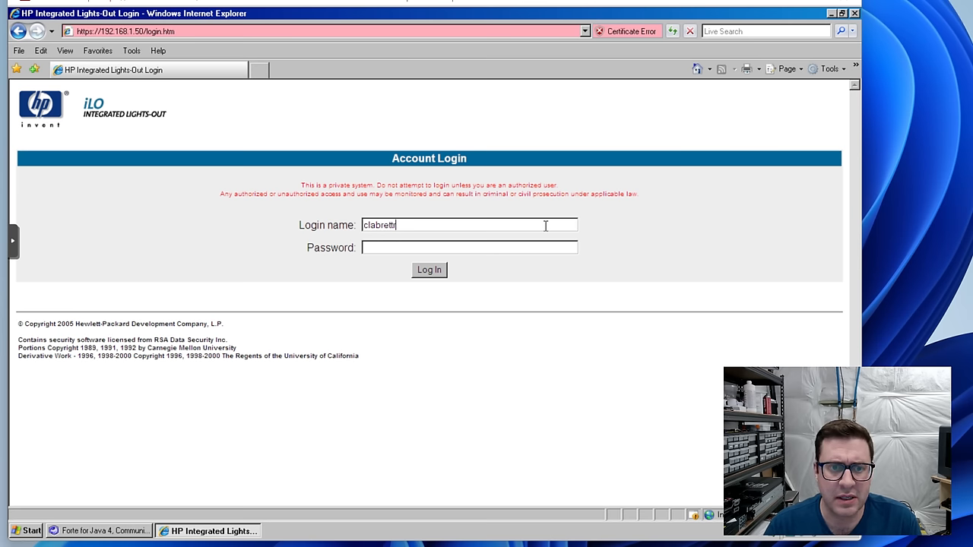
type("ro")
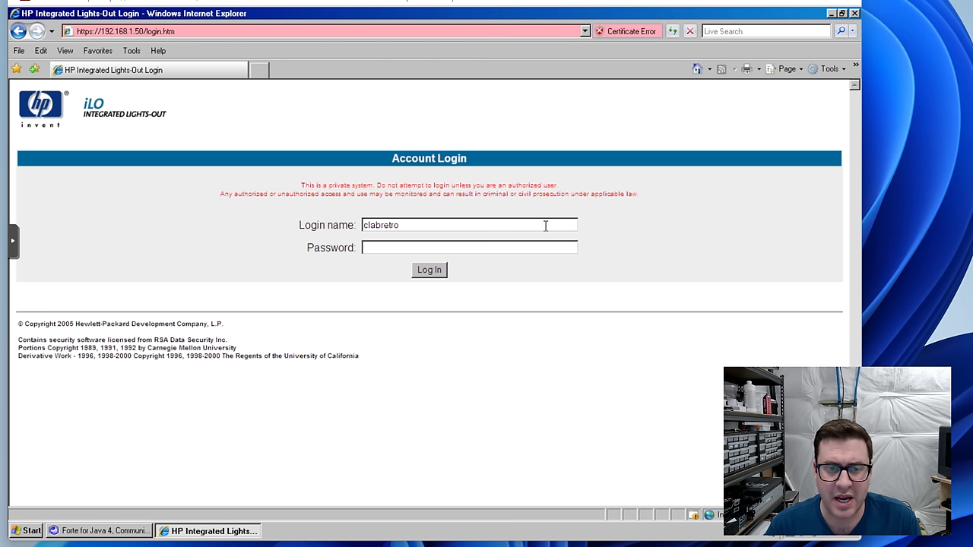
type("password")
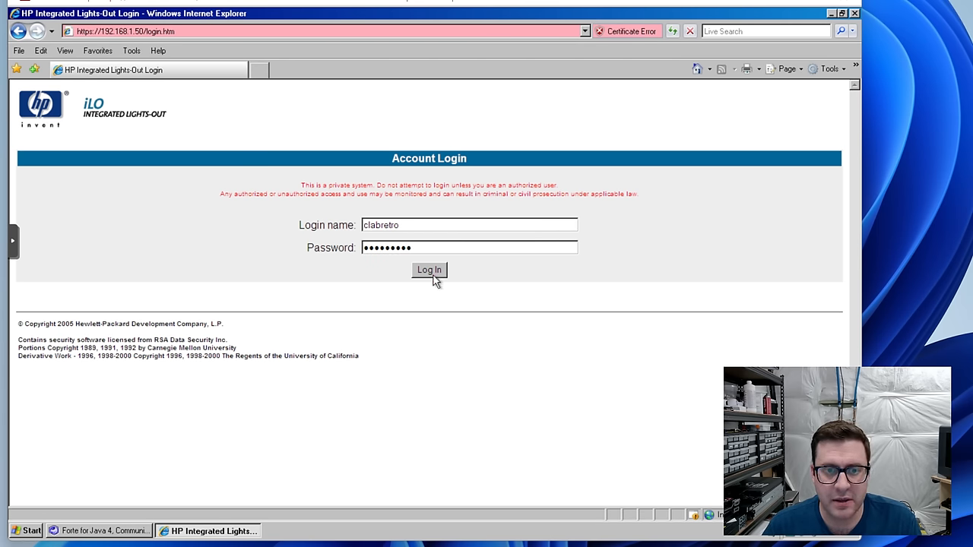
left_click(429, 270)
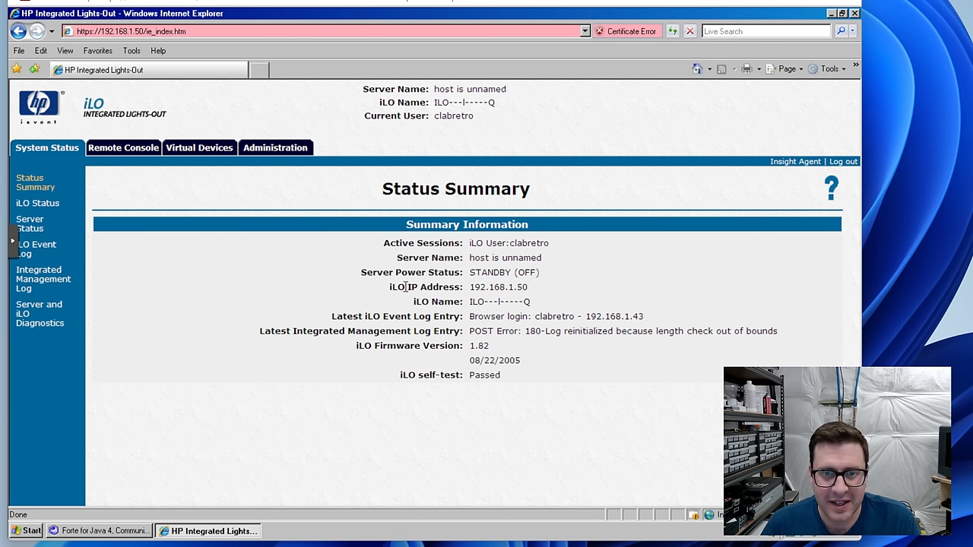
Step: Browse Virtual Power and Administration settings, then open Virtual Media, reported as not licensed
double_click(503, 273)
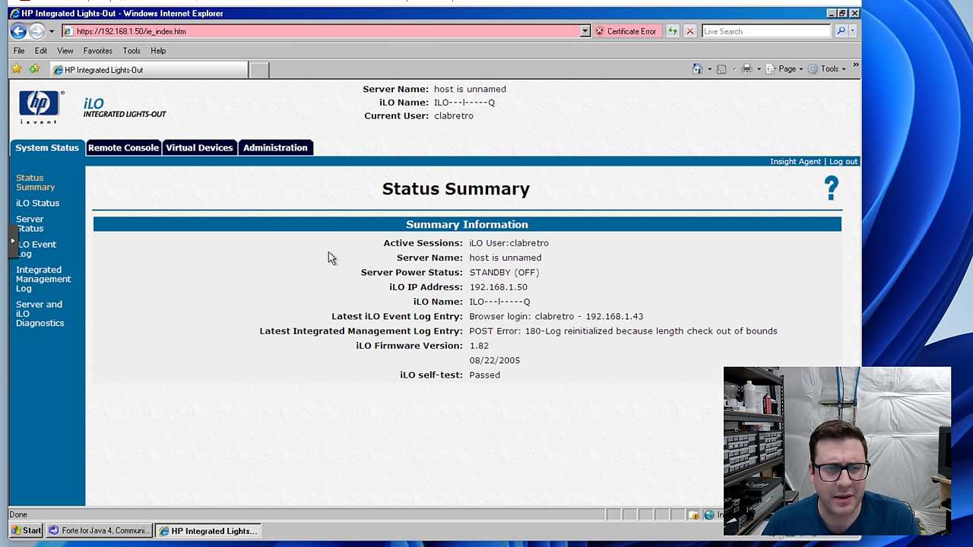
left_click(199, 148)
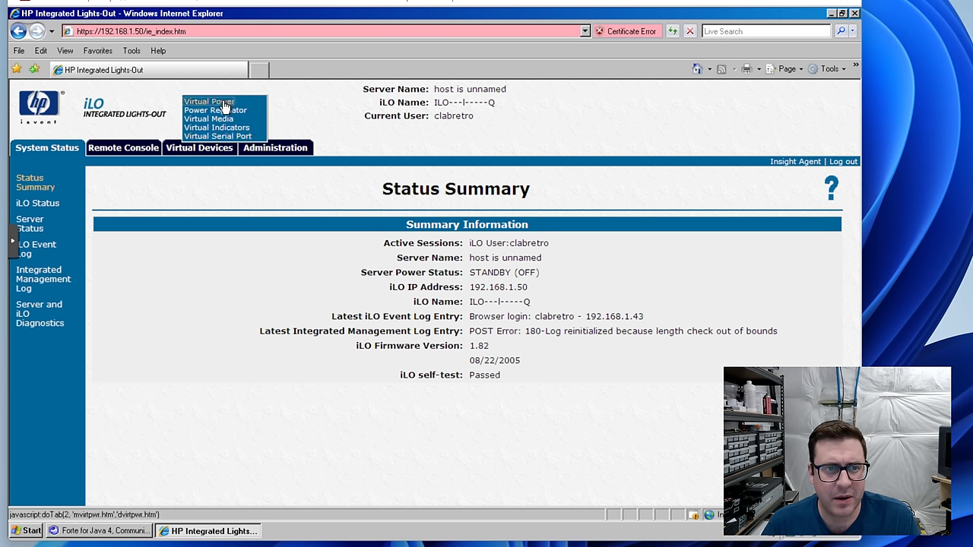
left_click(208, 101)
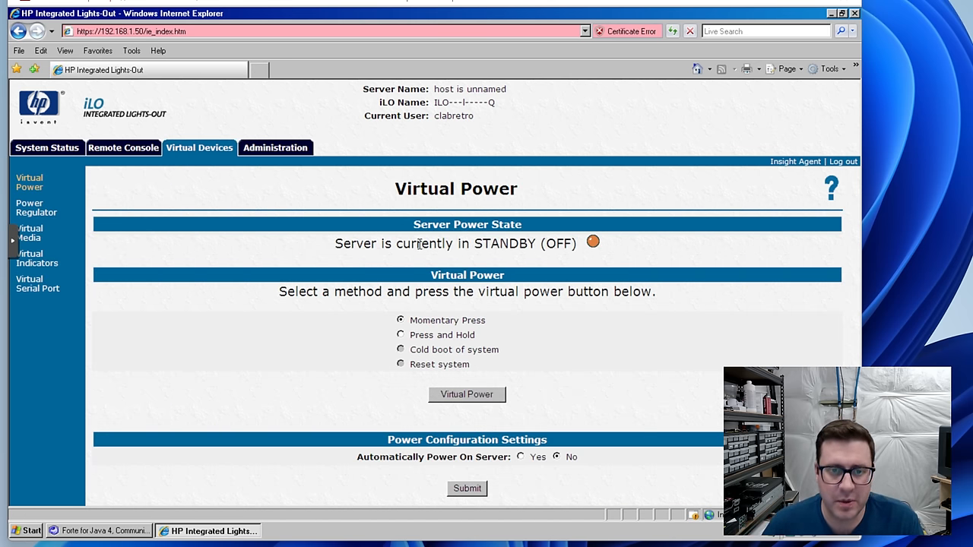
mouse_move(430, 304)
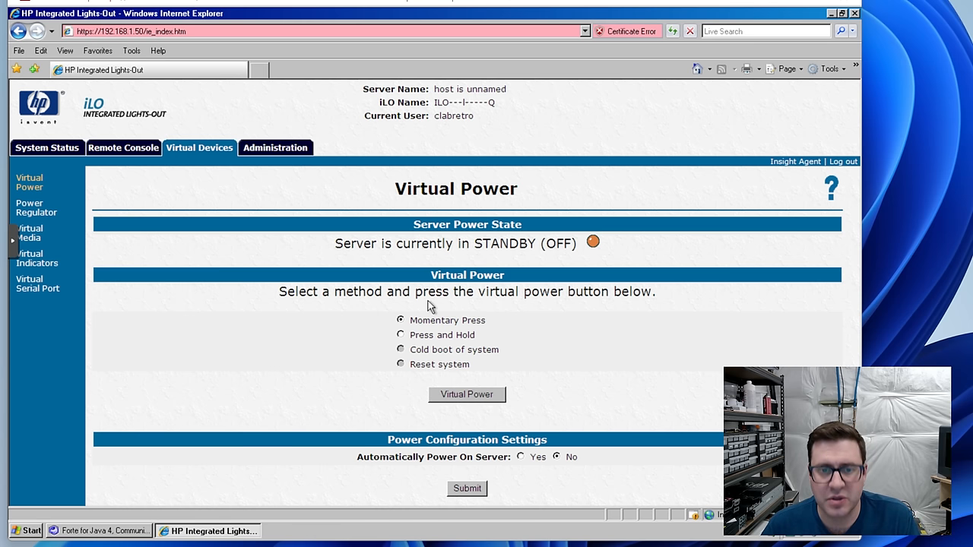
mouse_move(276, 148)
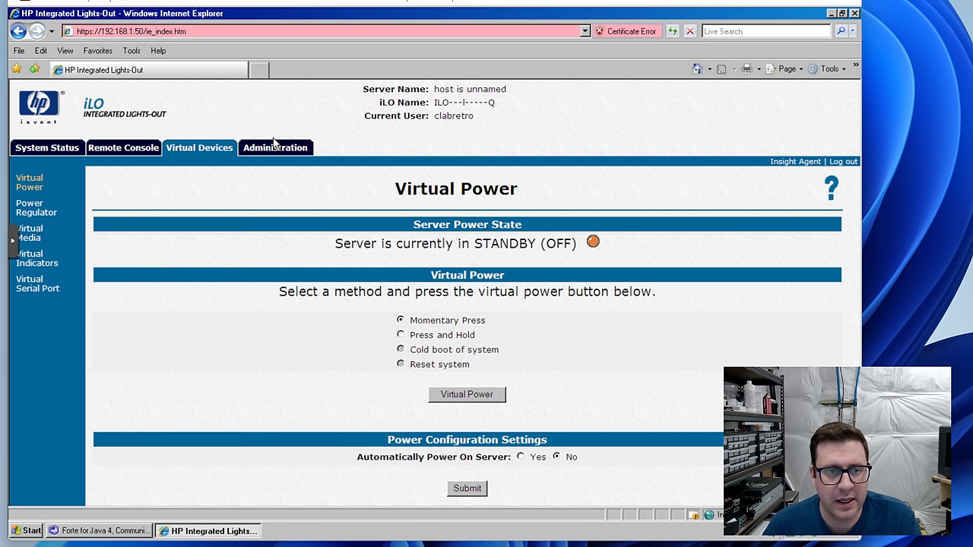
left_click(275, 147)
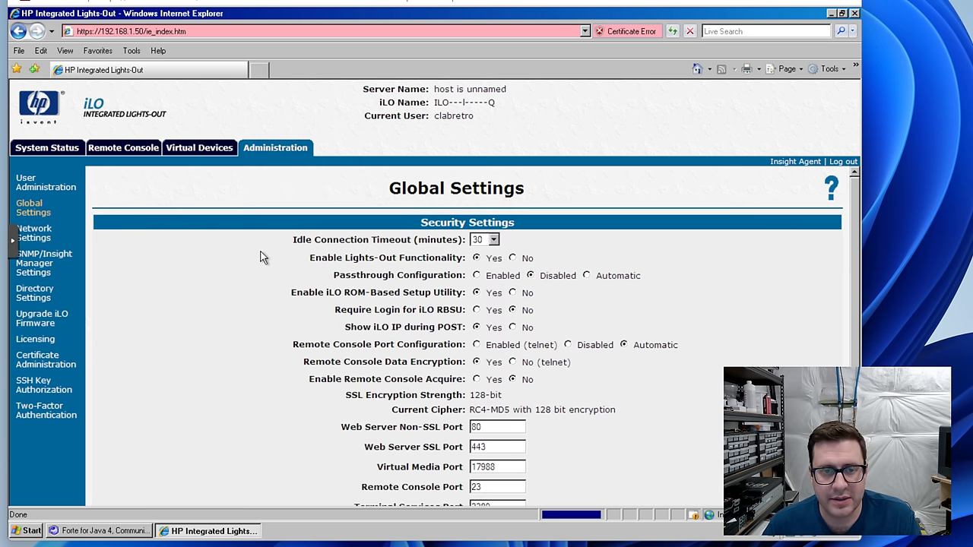
mouse_move(252, 279)
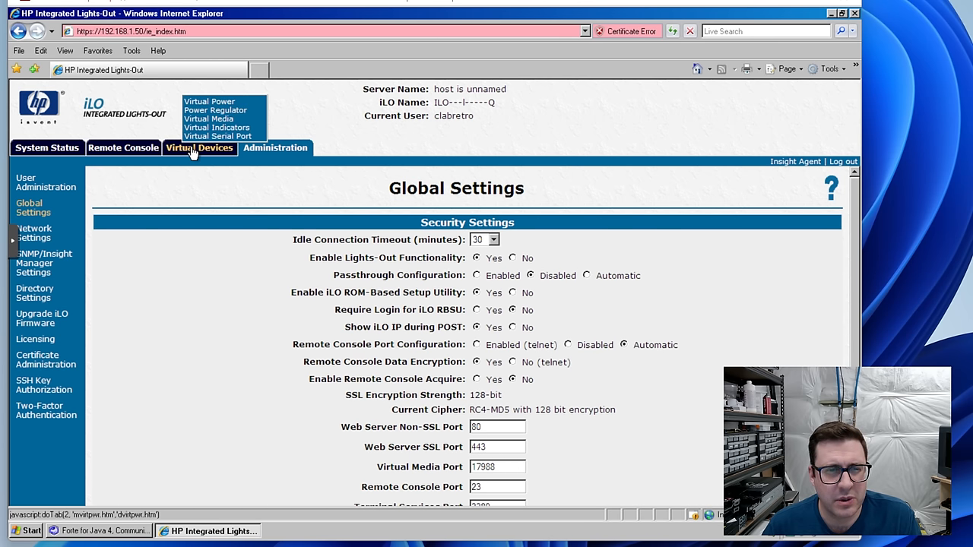
mouse_move(209, 118)
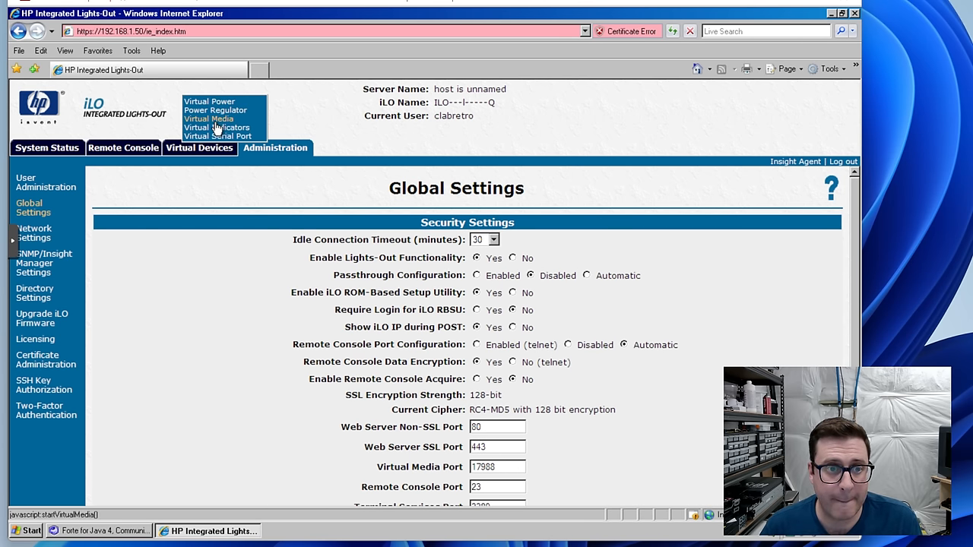
left_click(209, 118)
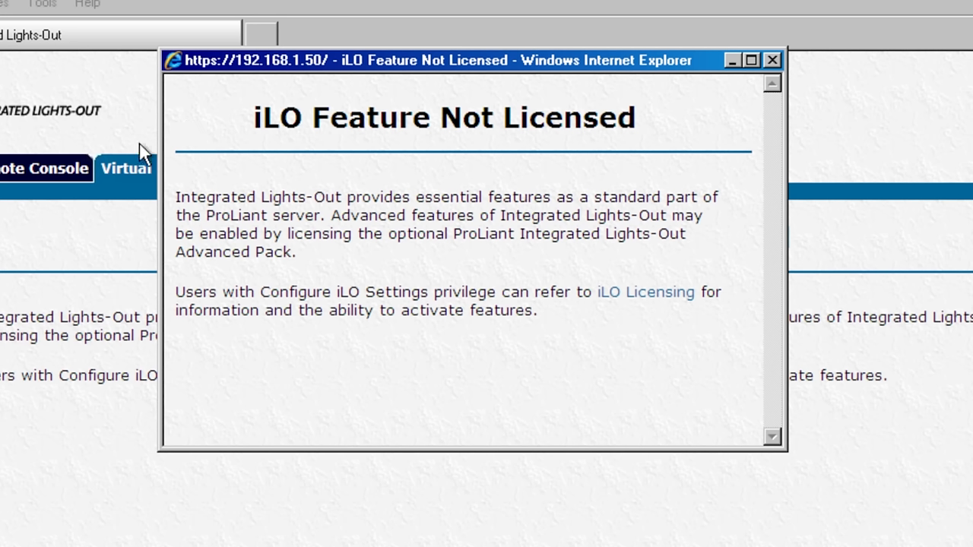
left_click(772, 60)
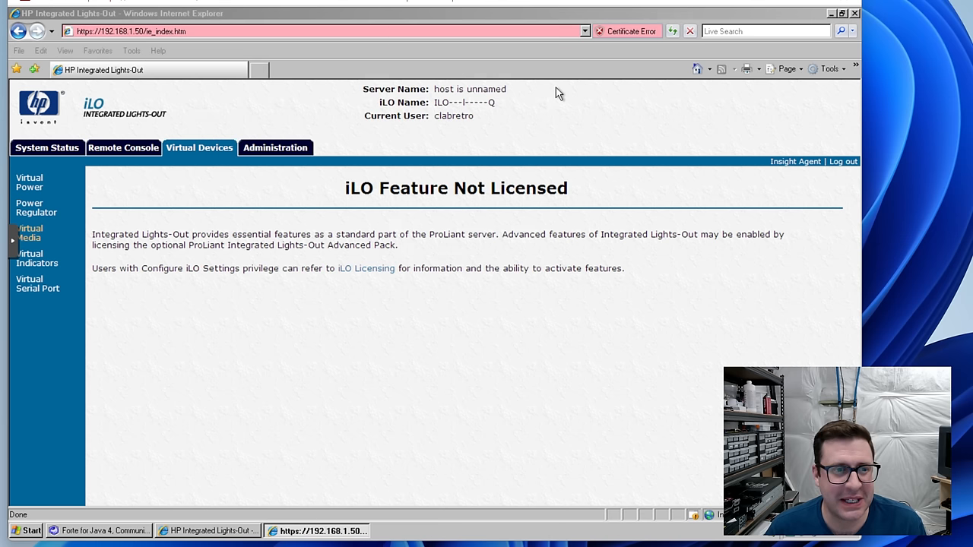
left_click(46, 148)
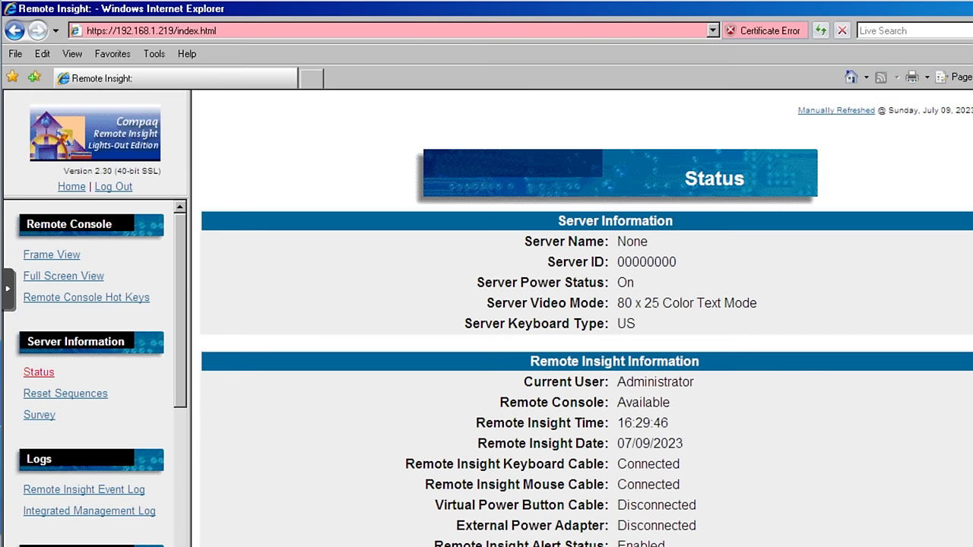
scroll("down", 3)
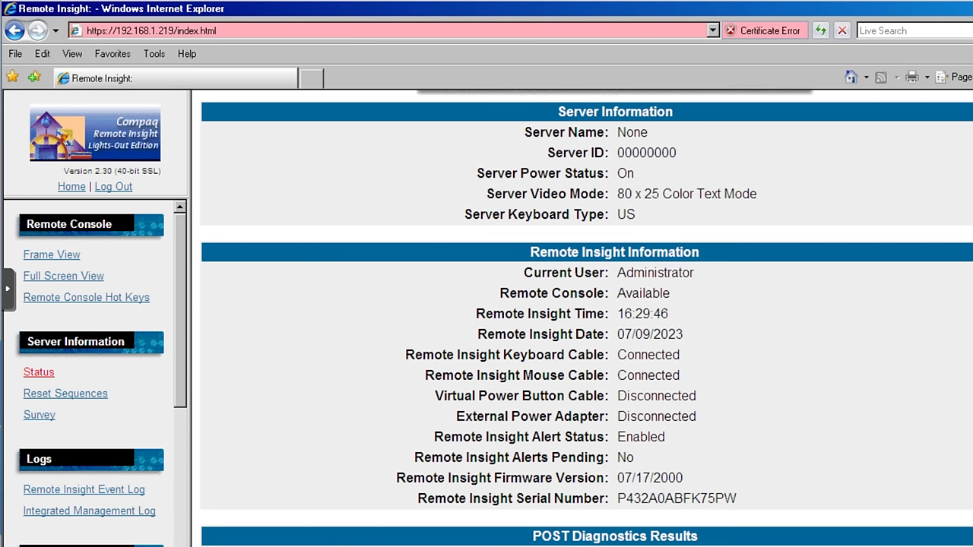
scroll("down", 3)
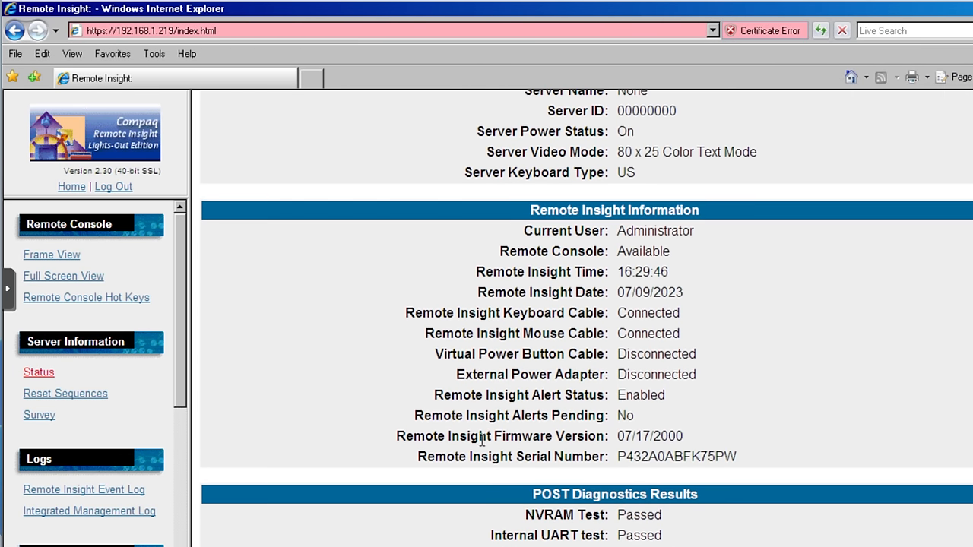
mouse_move(715, 475)
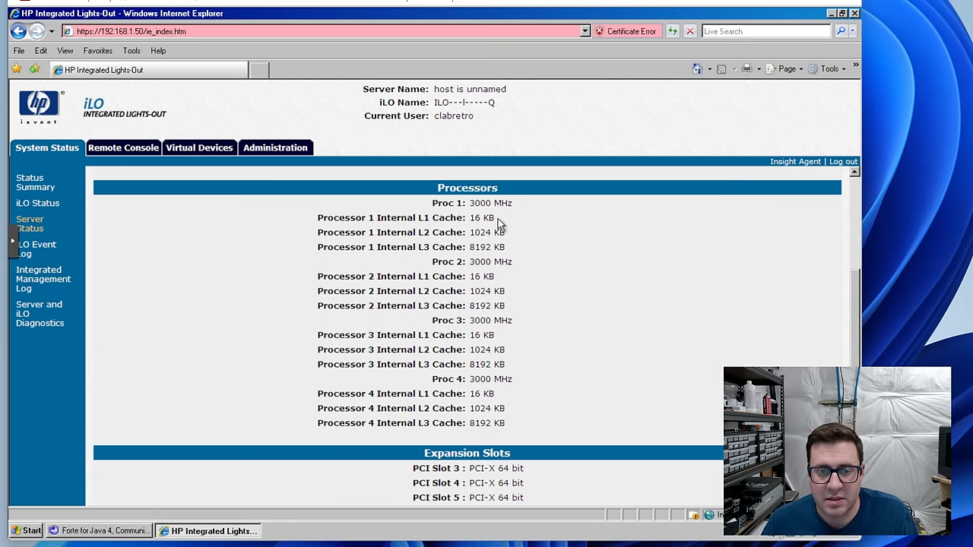
double_click(479, 203)
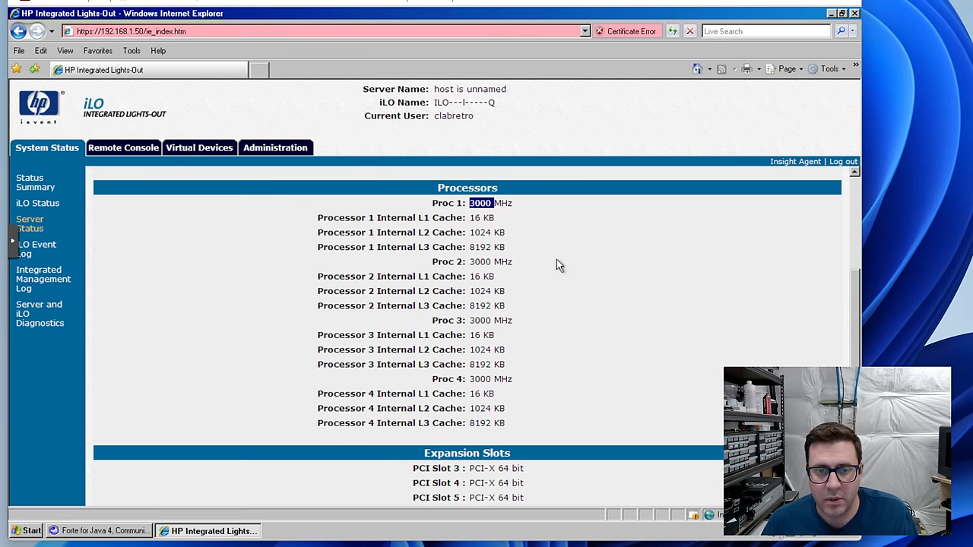
mouse_move(850, 297)
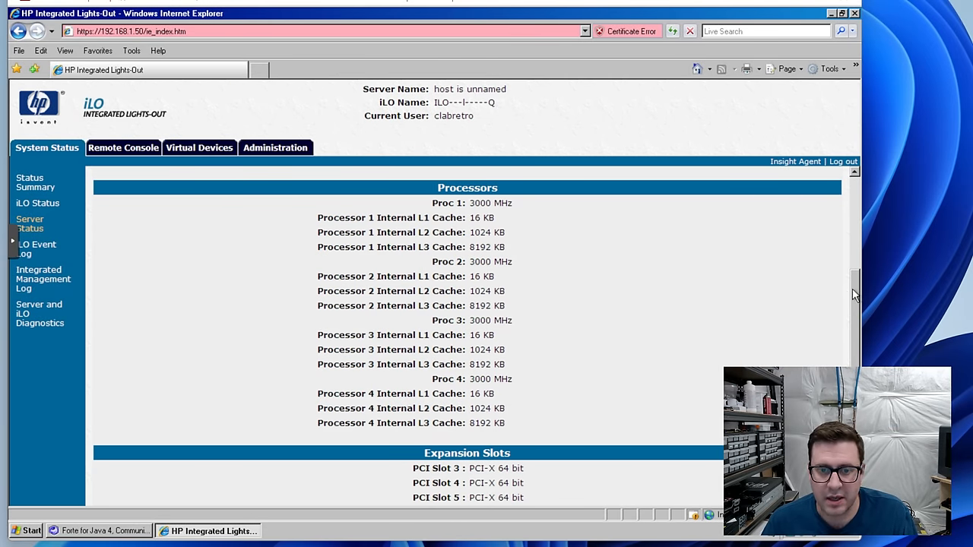
scroll("down", 3)
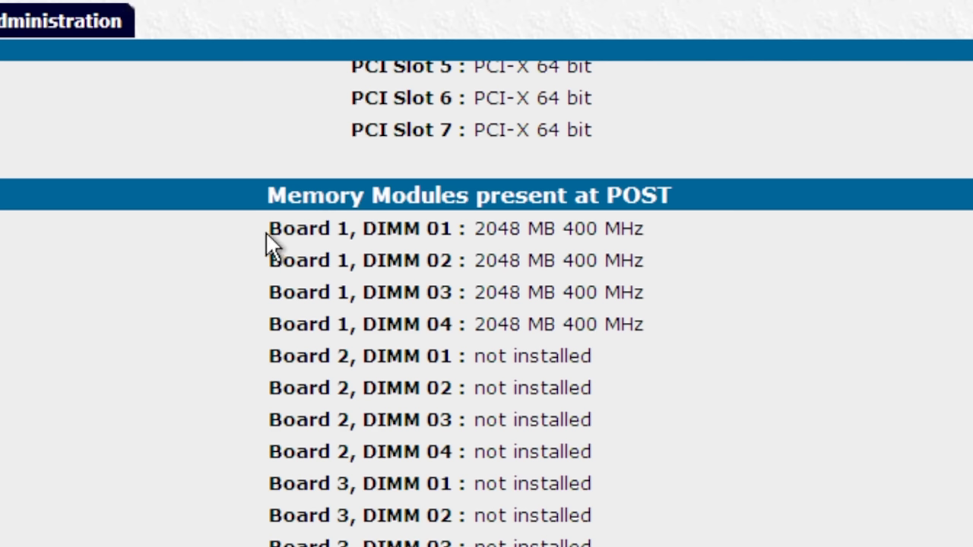
left_click_drag(269, 228, 643, 324)
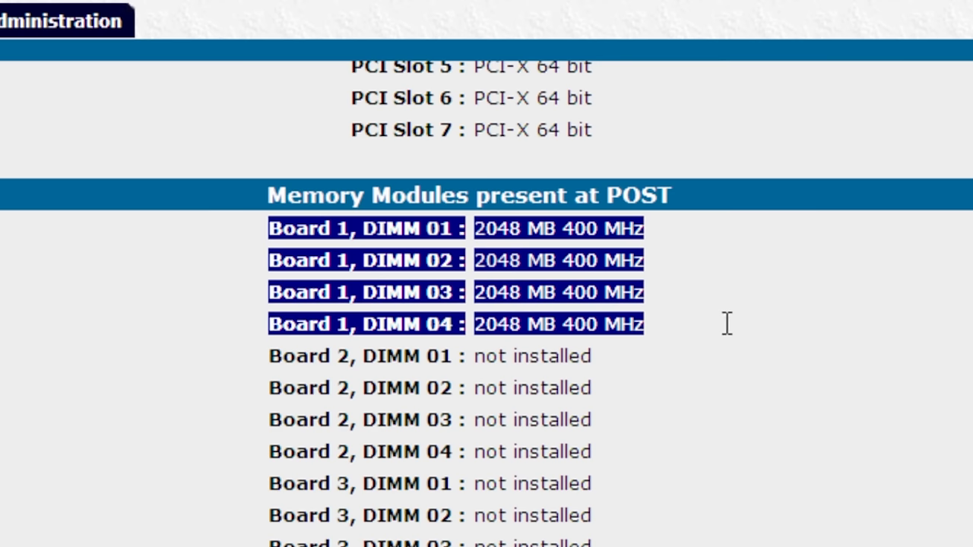
mouse_move(734, 353)
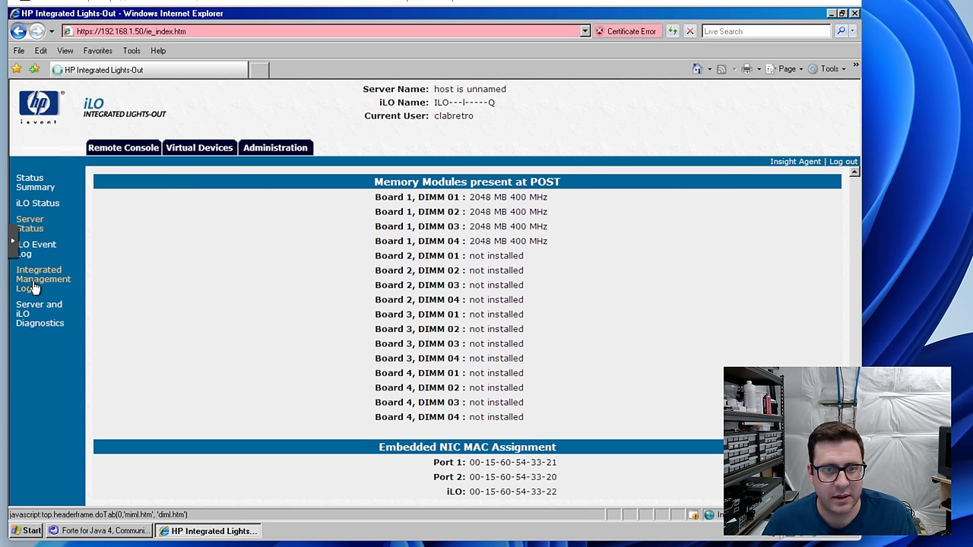
Step: Scroll through the iLO Event Log entries, then go to the Remote Console section
left_click(36, 248)
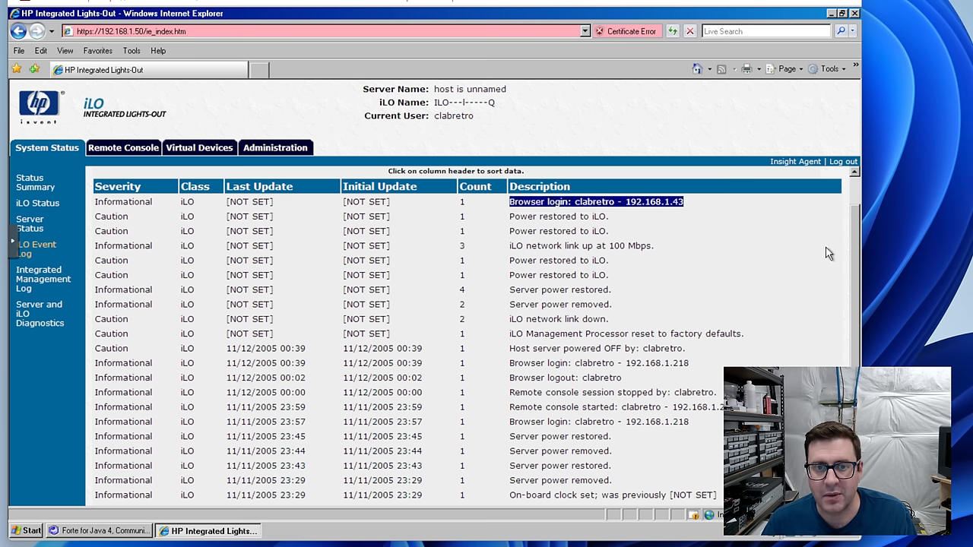
scroll("down", 3)
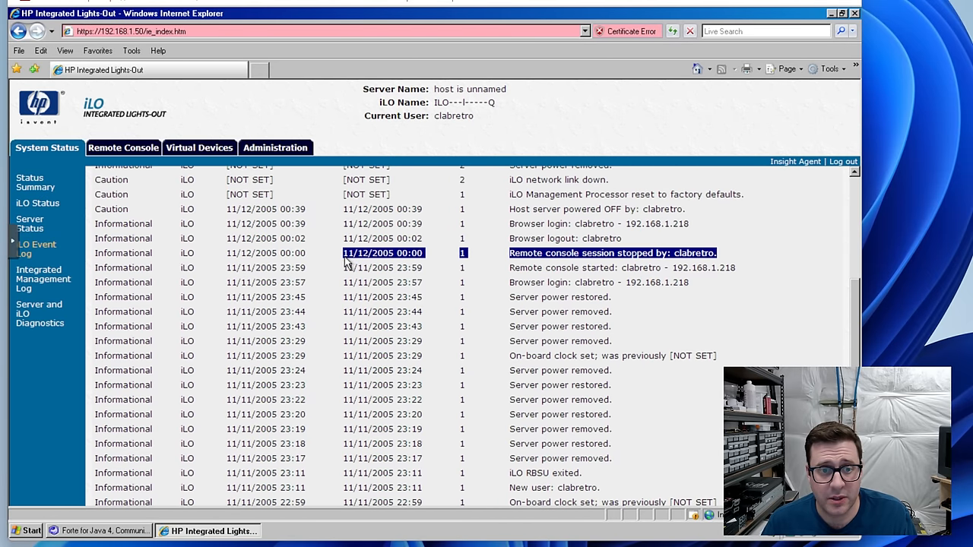
mouse_move(656, 401)
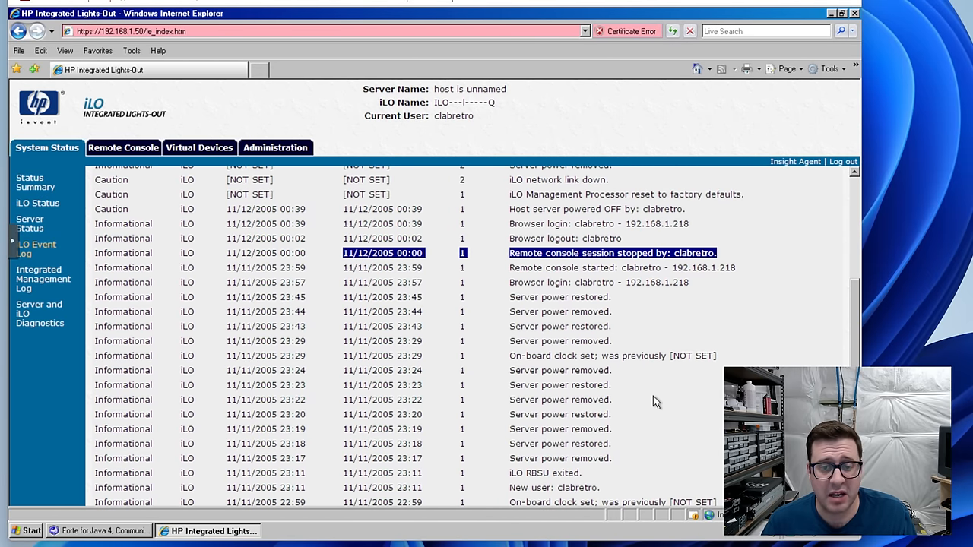
left_click(123, 147)
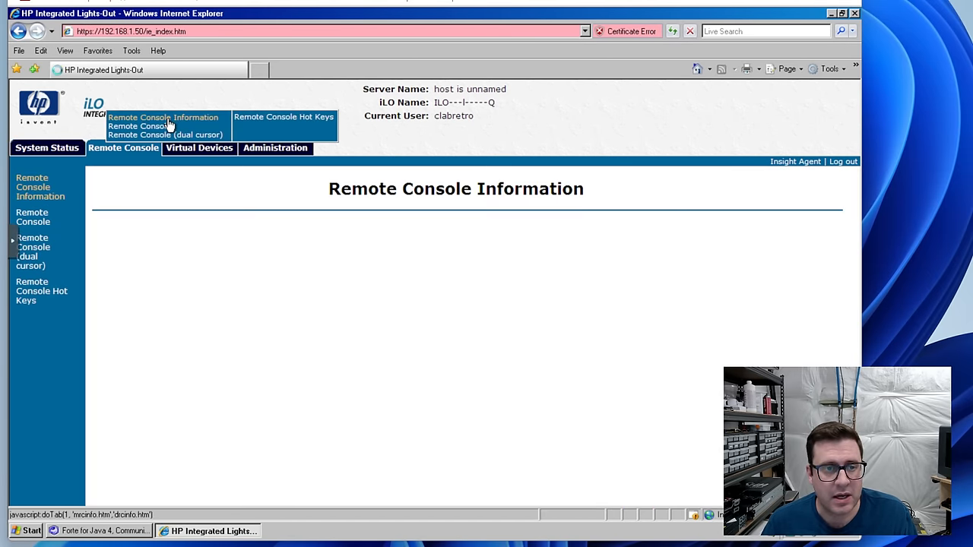
Step: Launch the Remote Console in a new window, then open the Virtual Power page
left_click(163, 117)
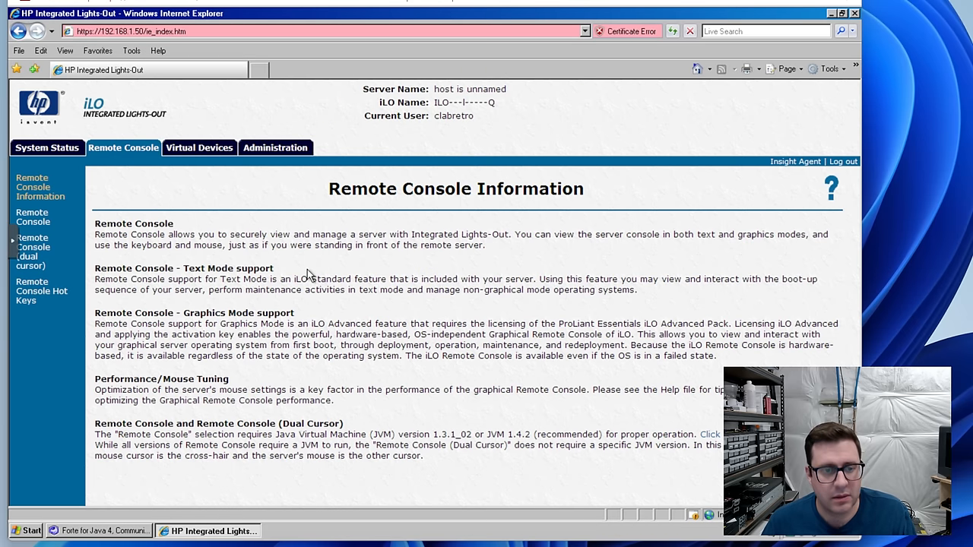
mouse_move(278, 468)
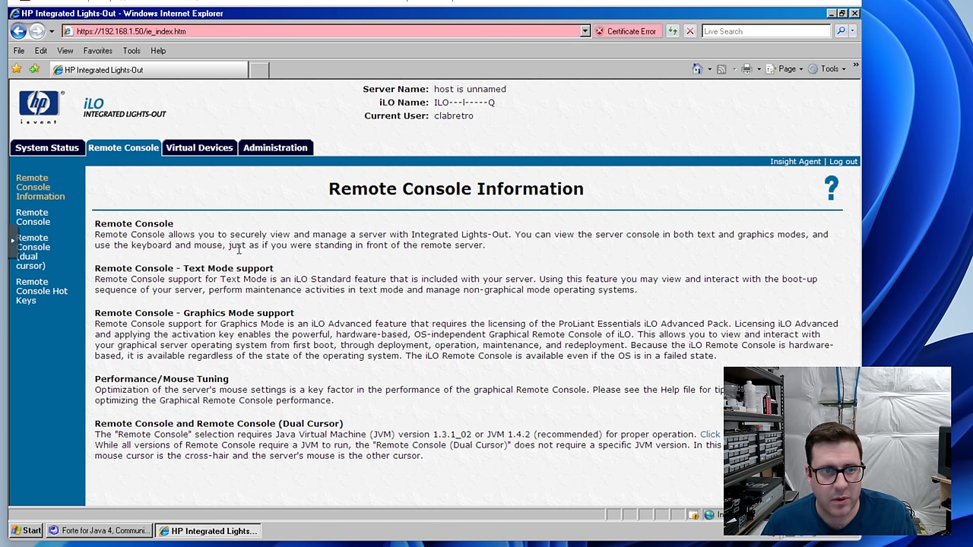
left_click(33, 216)
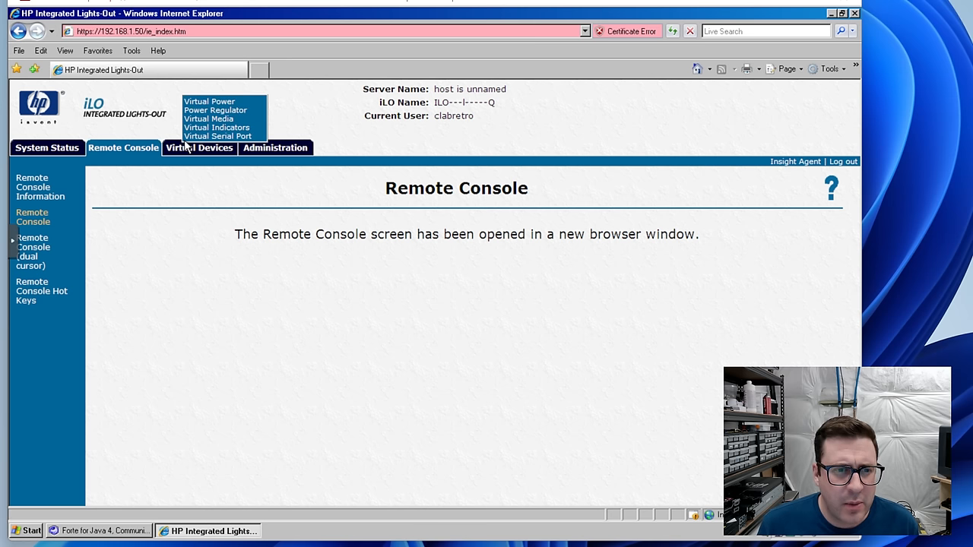
left_click(209, 101)
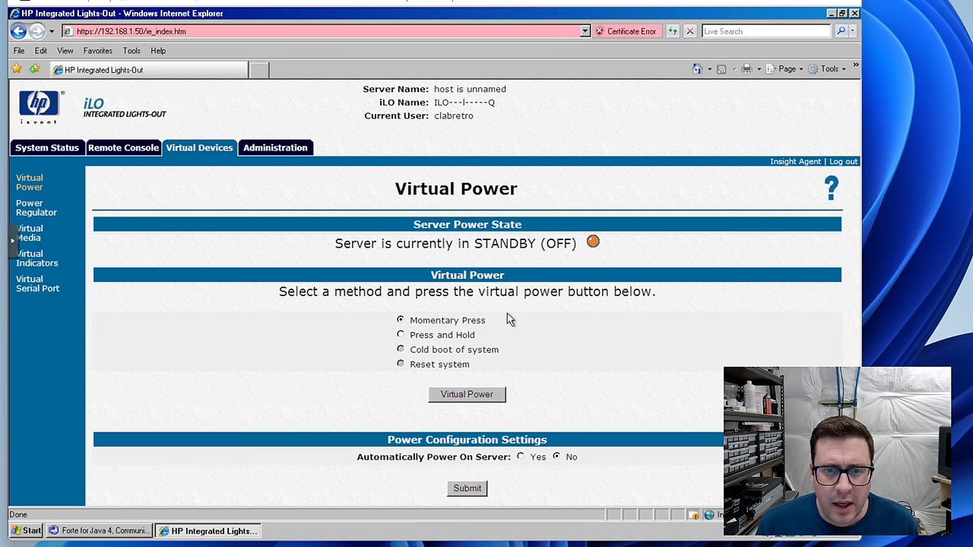
mouse_move(551, 310)
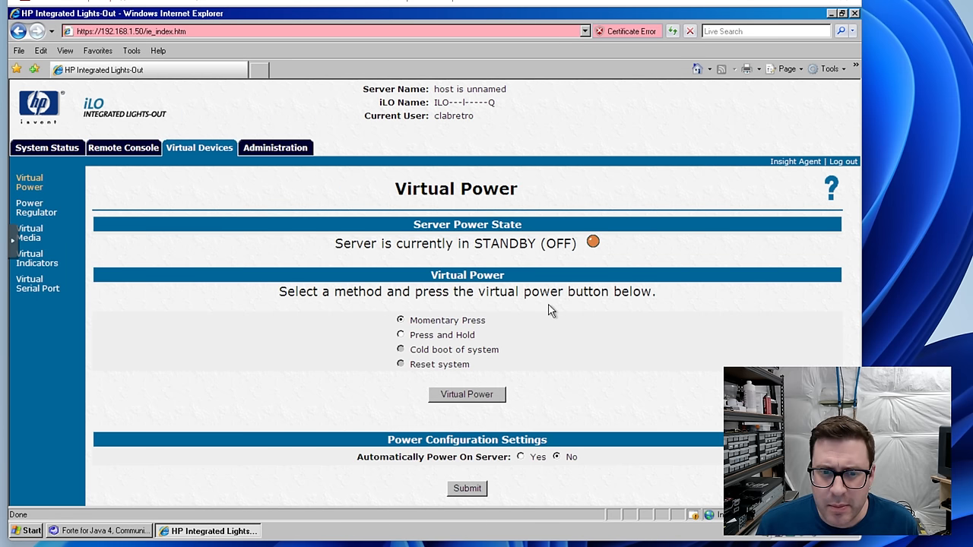
mouse_move(490, 410)
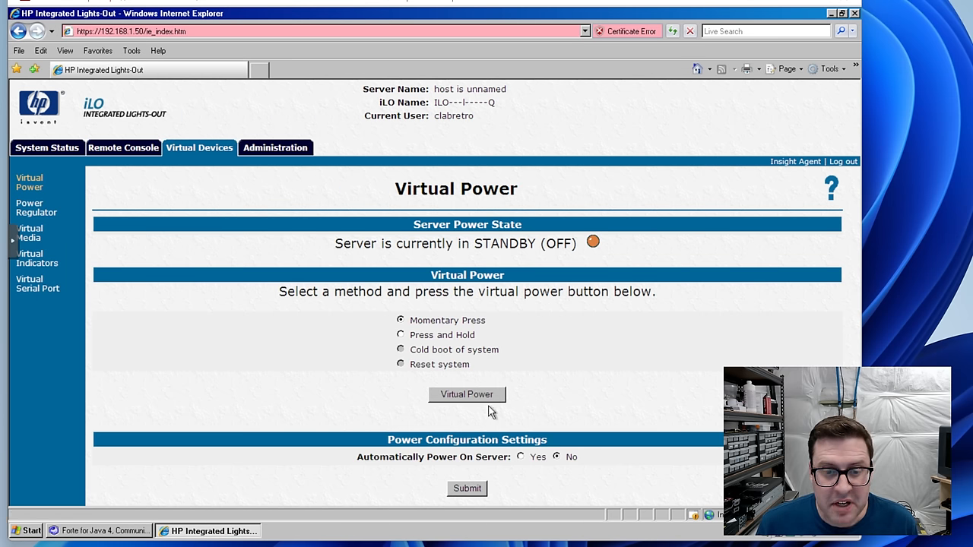
Step: Press the Virtual Power button with Momentary Press to power the server on
left_click(467, 393)
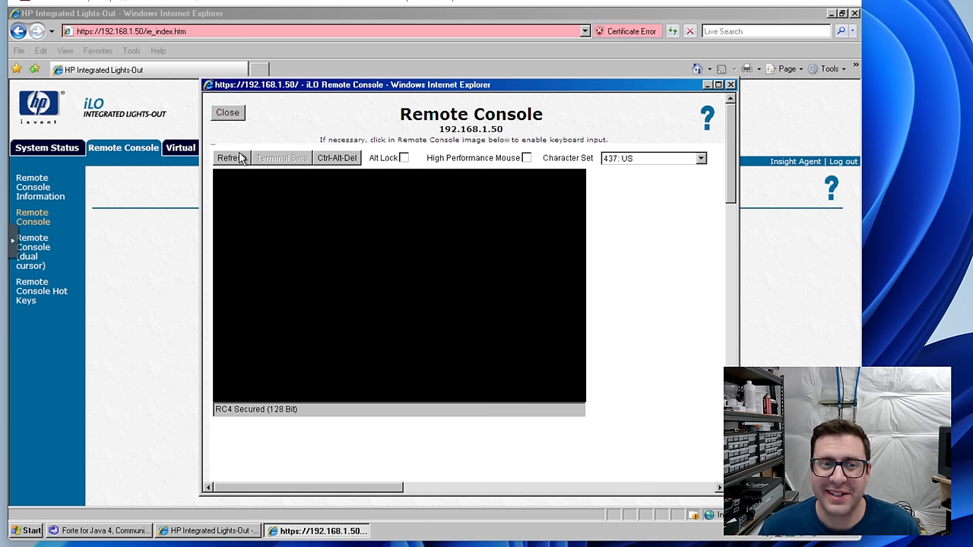
mouse_move(265, 128)
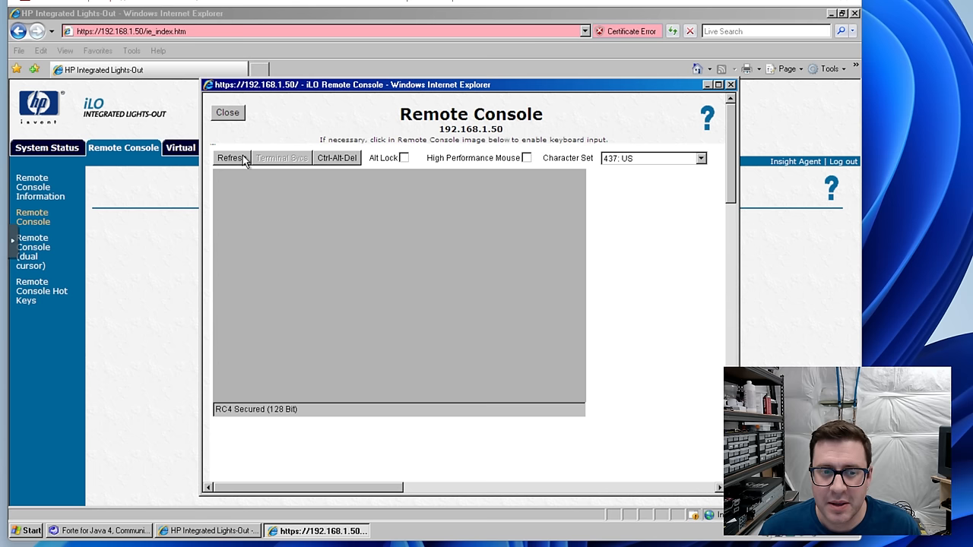
Step: Refresh the Remote Console picture to show boot output ending in the non-system disk error
left_click(231, 158)
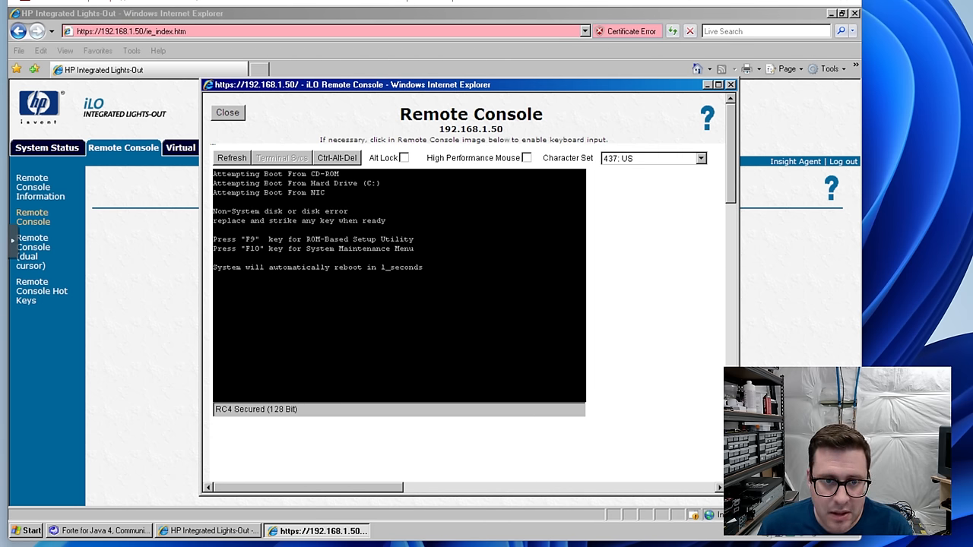
Step: Enter the ROM-Based Setup Utility with F10 and navigate its system options
key("f10")
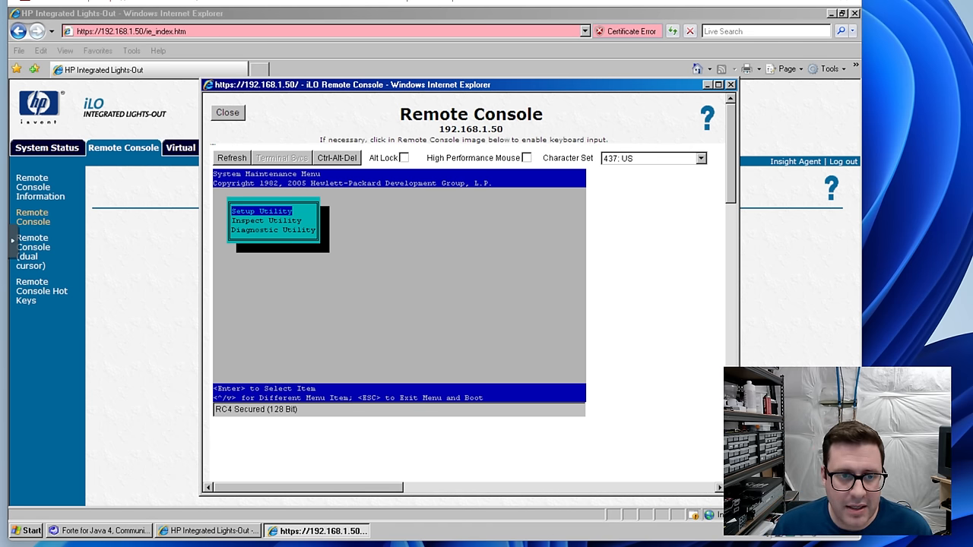
key("Down")
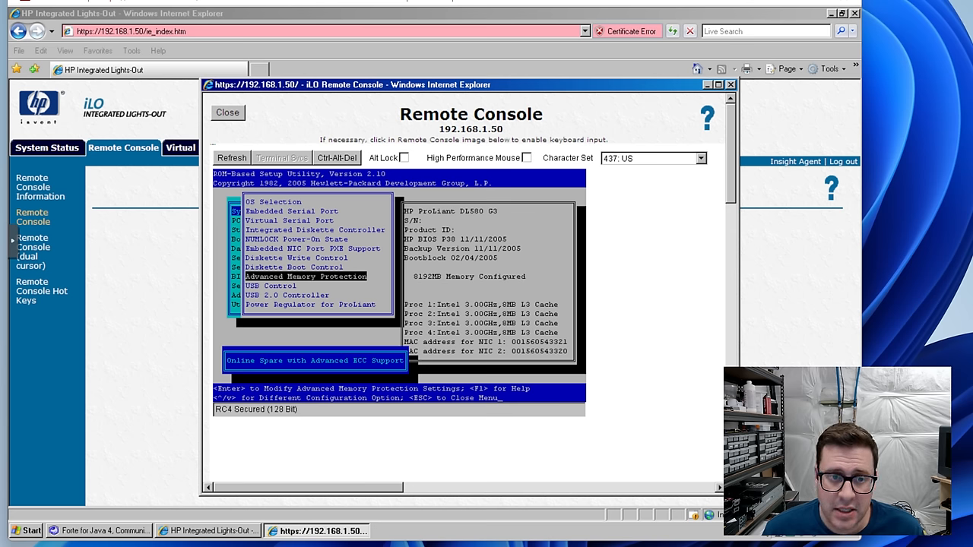
key("Escape")
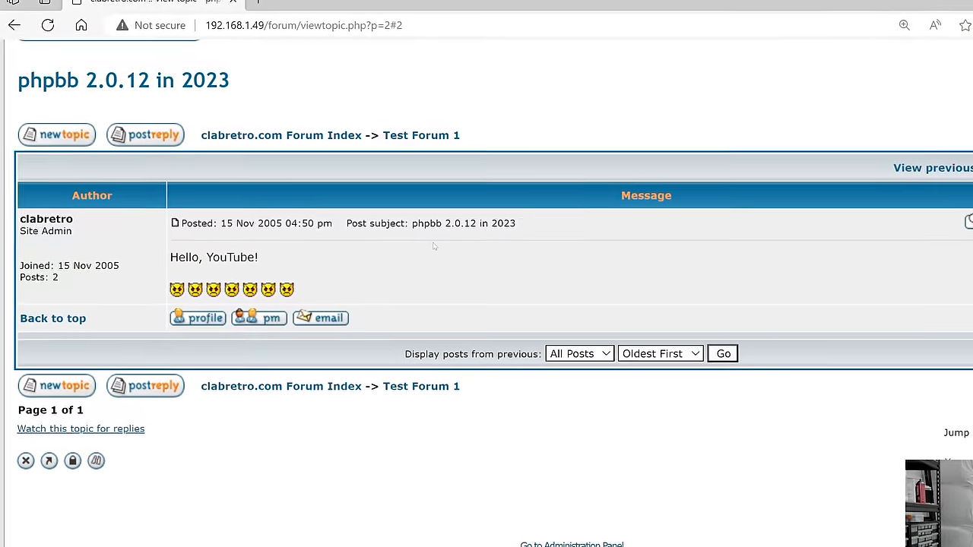
scroll("up", 3)
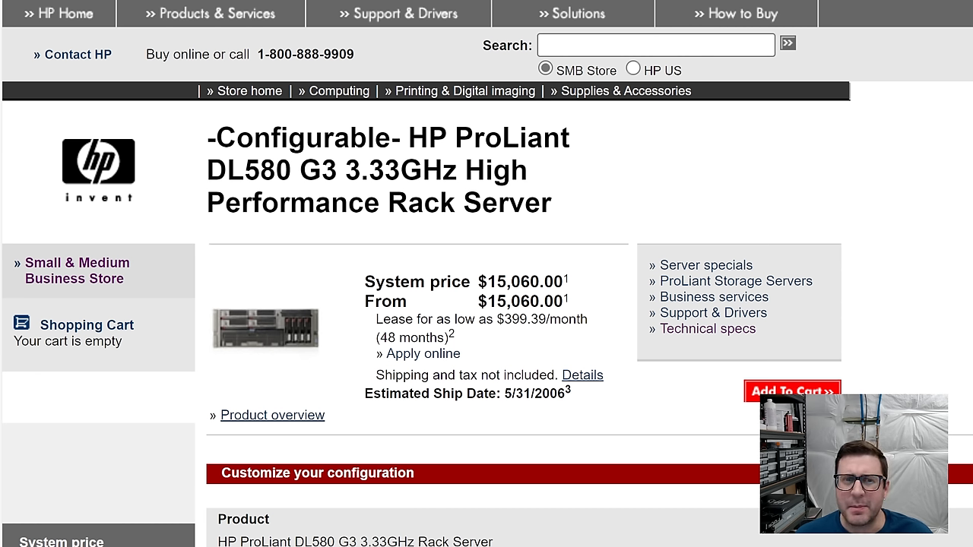
Step: Add the third Xeon processor and two 4GB memory boards to the DL580 G3
double_click(353, 170)
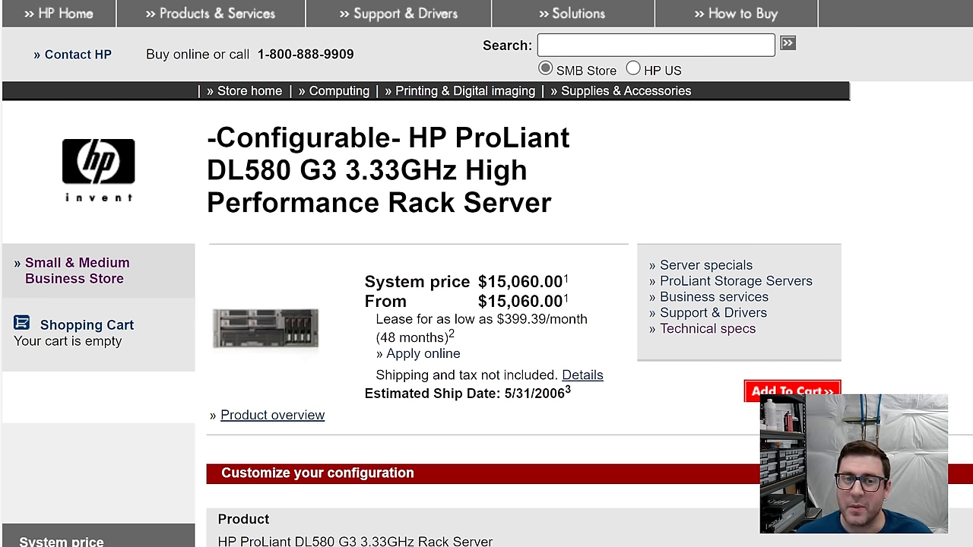
mouse_move(720, 176)
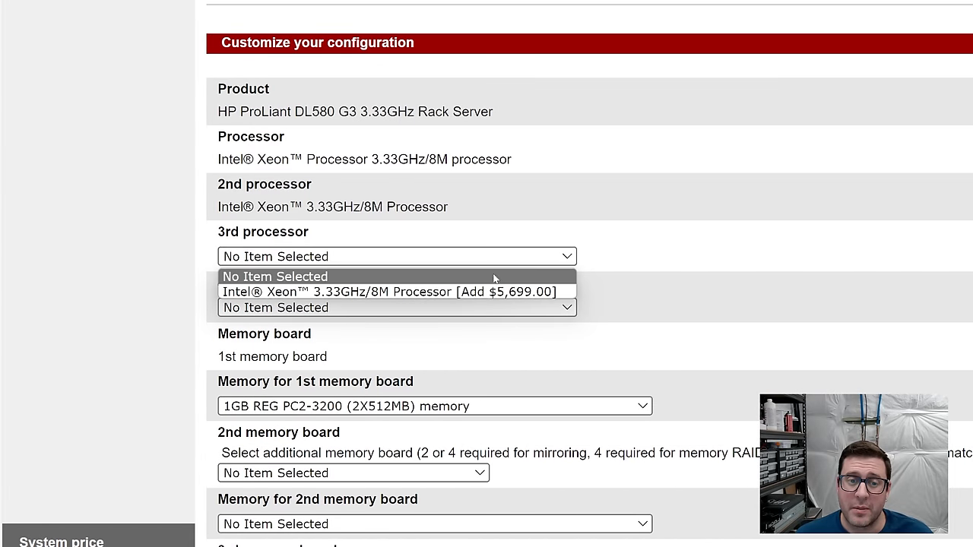
left_click(386, 292)
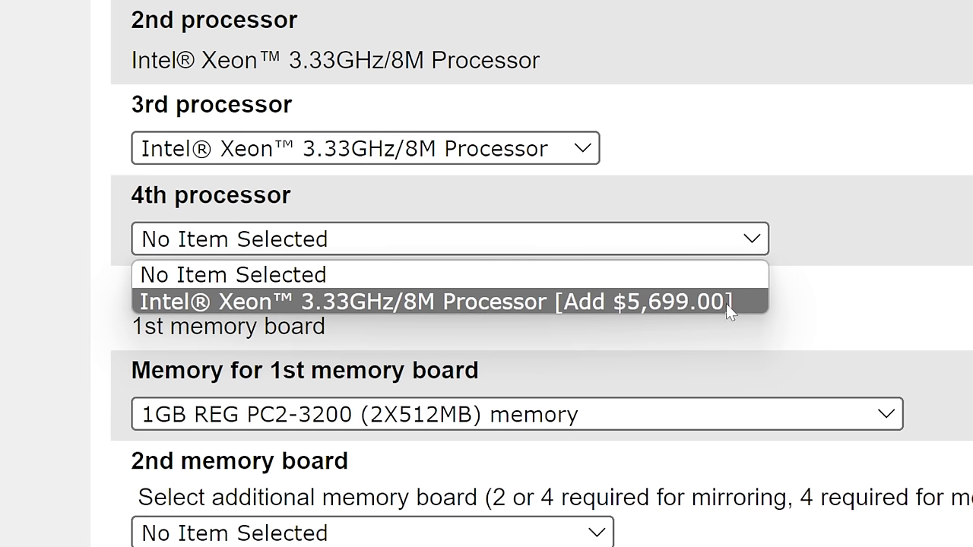
mouse_move(684, 307)
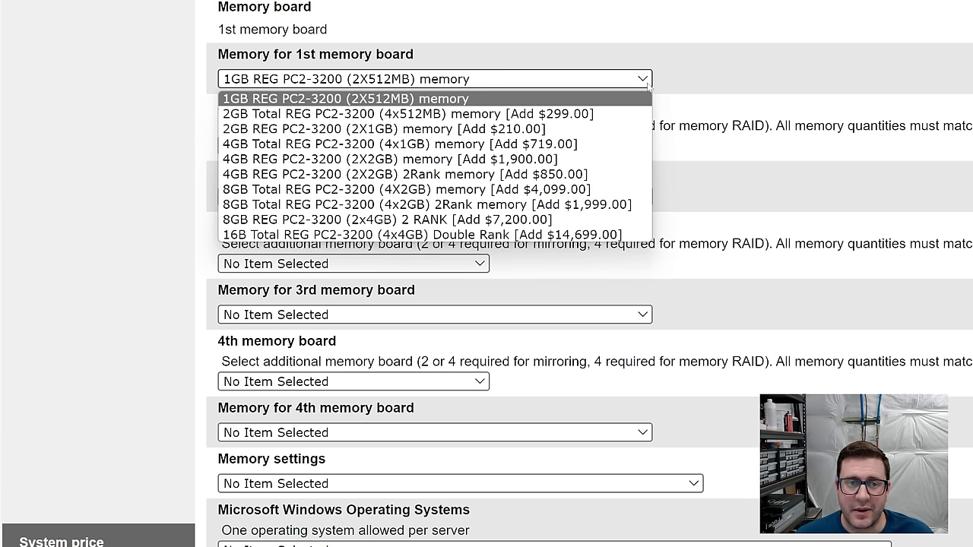
left_click(398, 143)
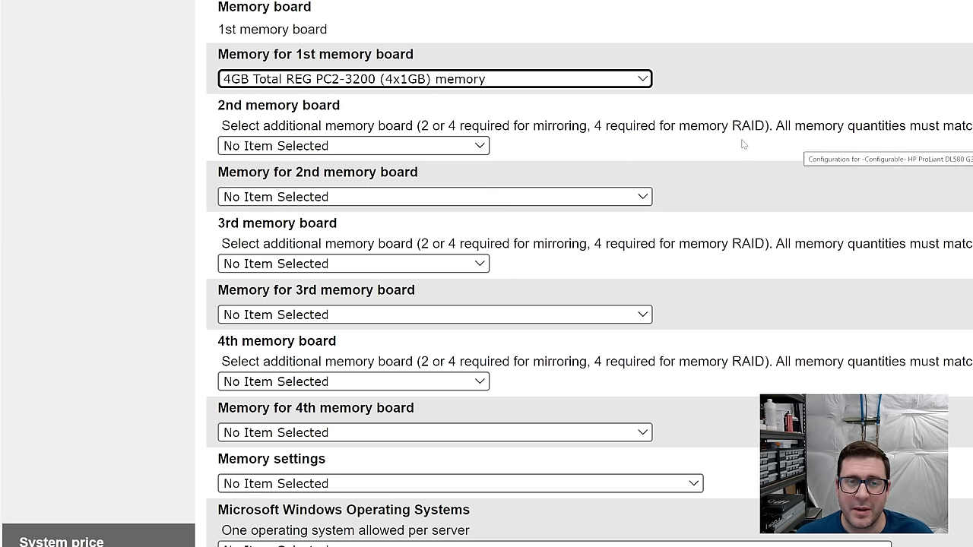
left_click(352, 145)
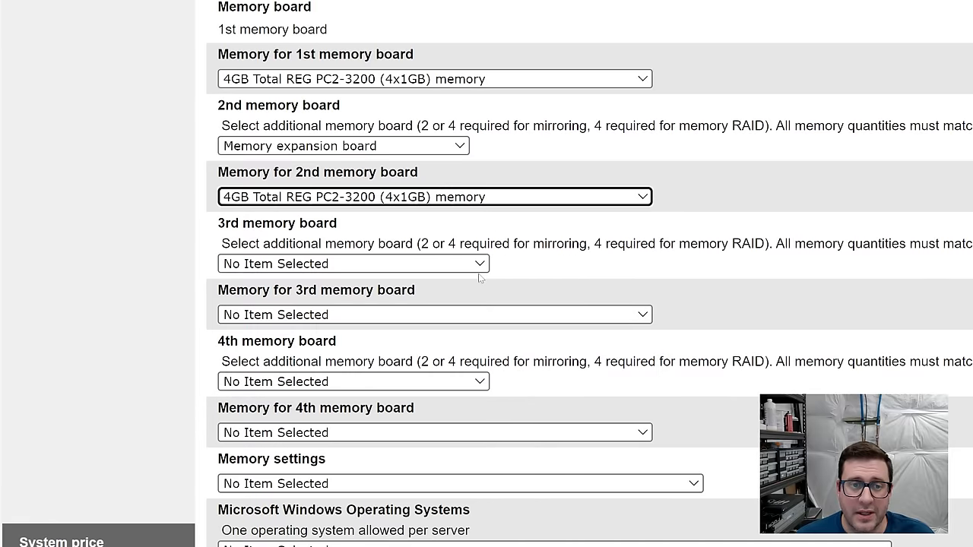
scroll("down", 3)
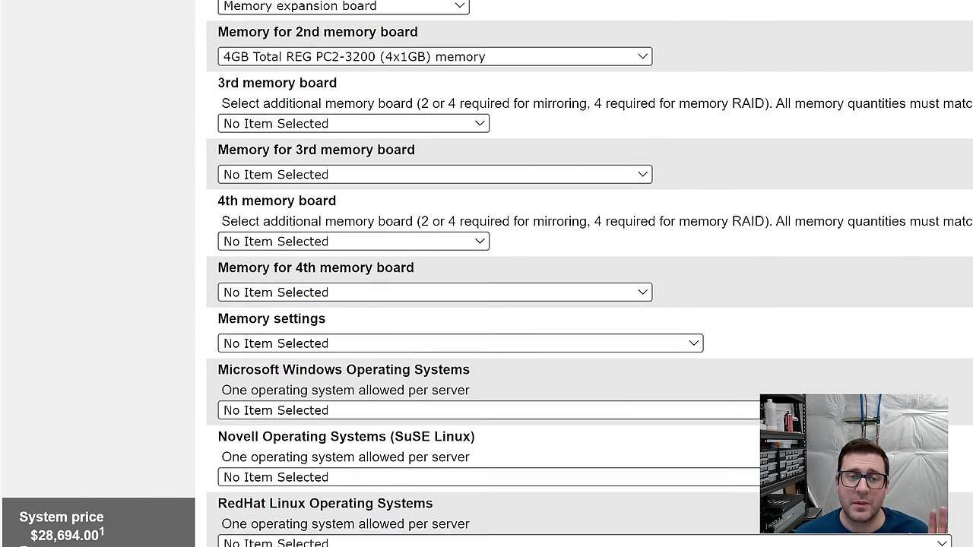
scroll("down", 3)
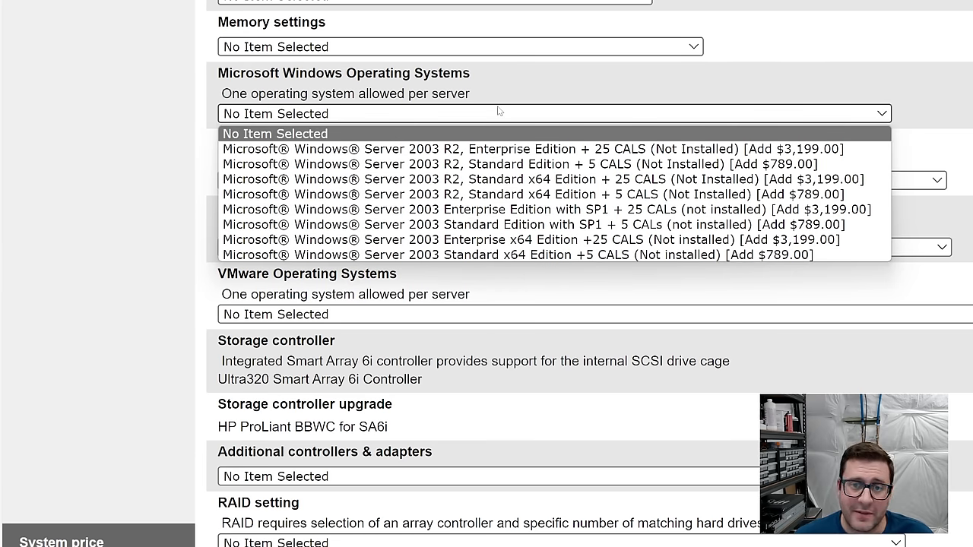
mouse_move(513, 164)
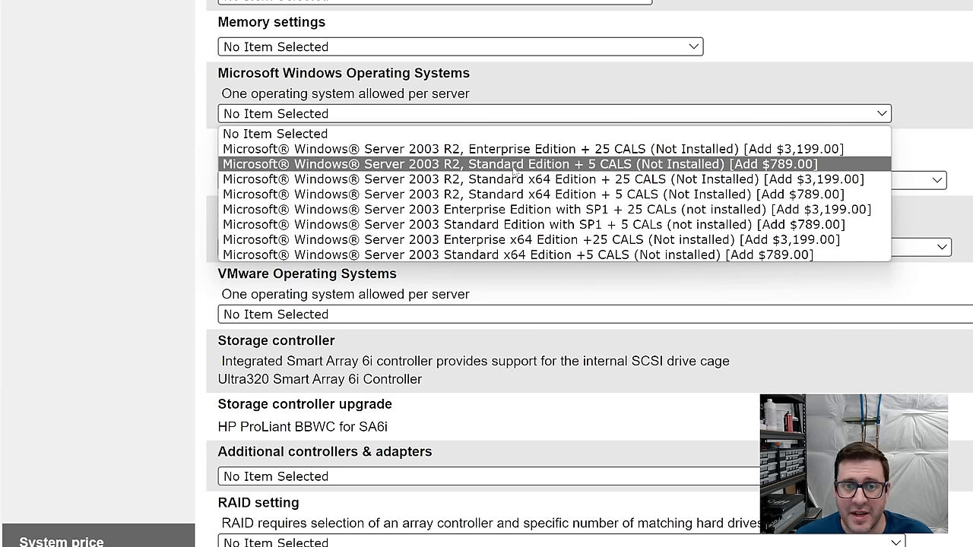
Step: Choose Windows Server 2003 R2 Standard Edition and 36.4GB hard drives
left_click(520, 164)
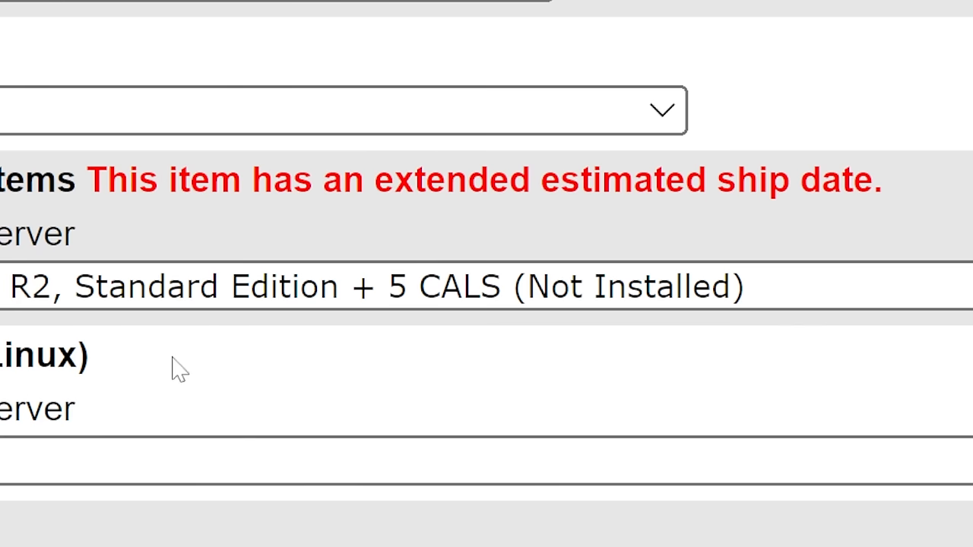
left_click_drag(87, 181, 855, 180)
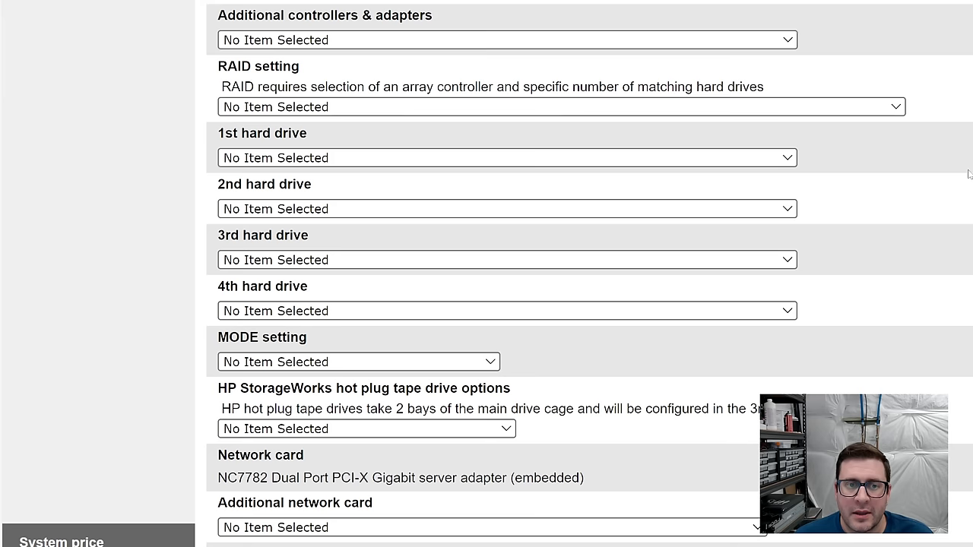
left_click(506, 209)
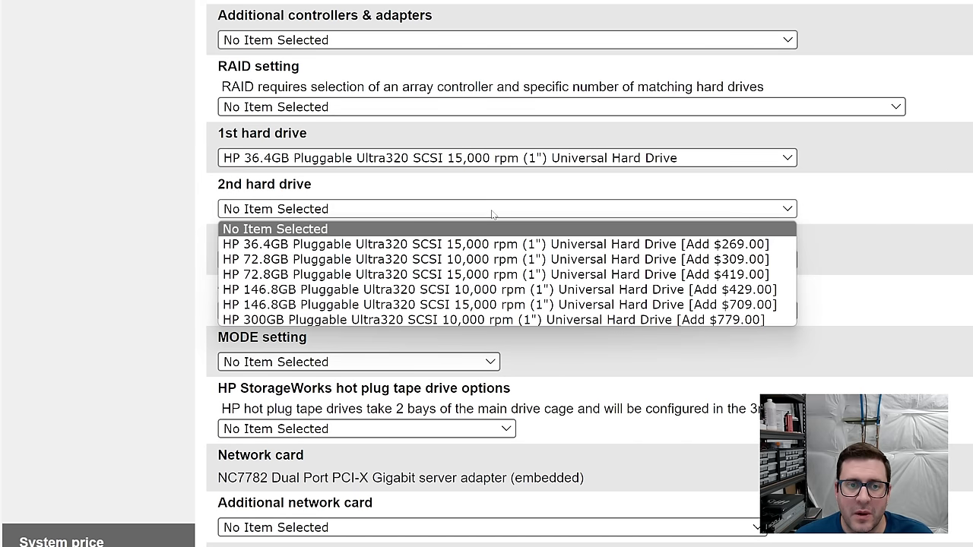
left_click(492, 244)
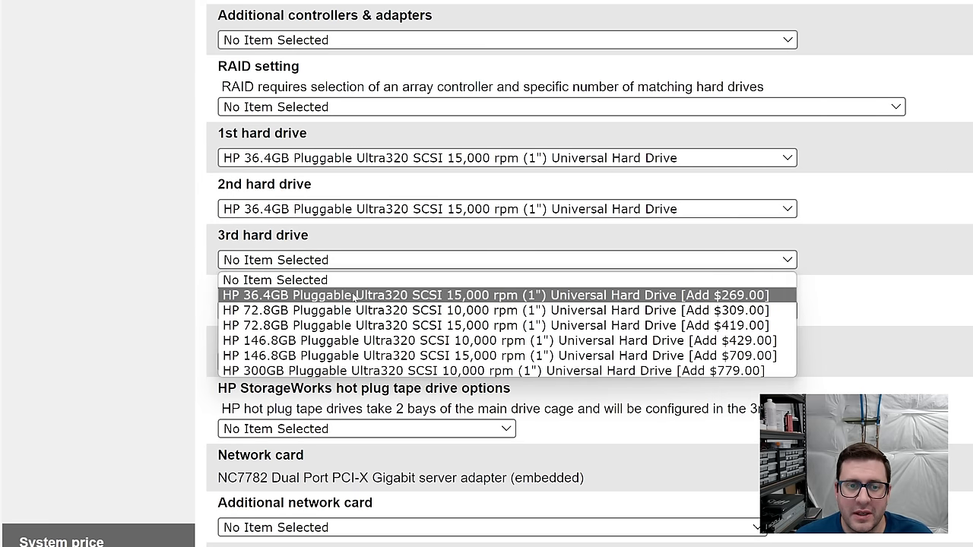
scroll("down", 3)
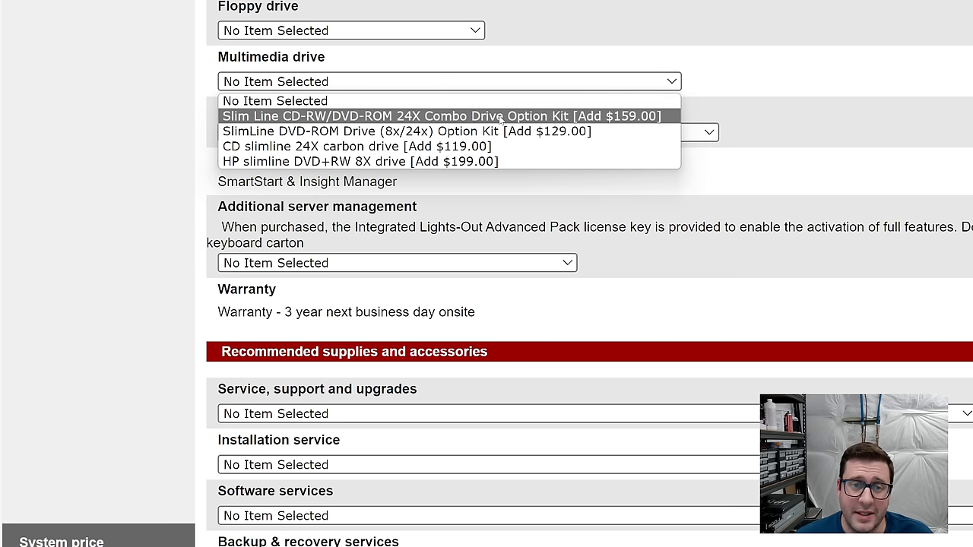
mouse_move(627, 131)
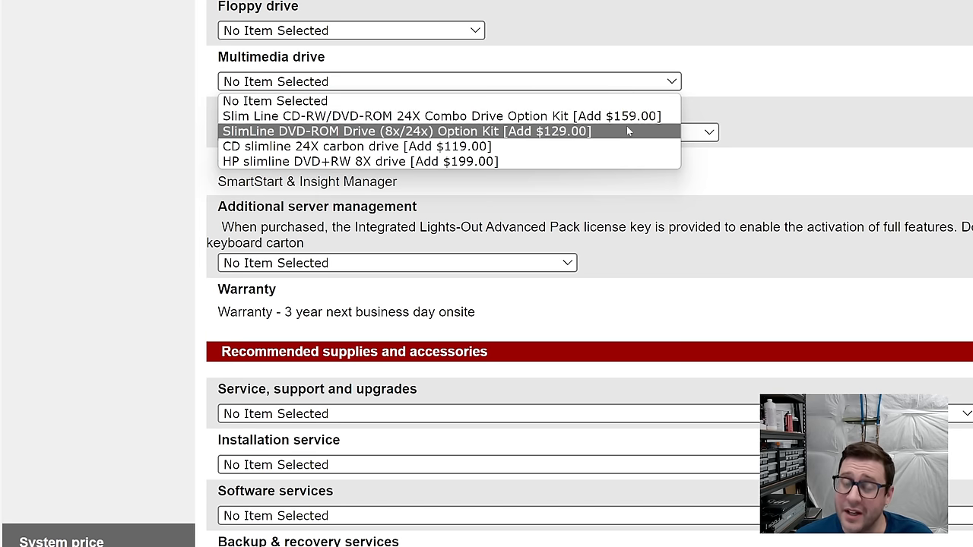
scroll("down", 3)
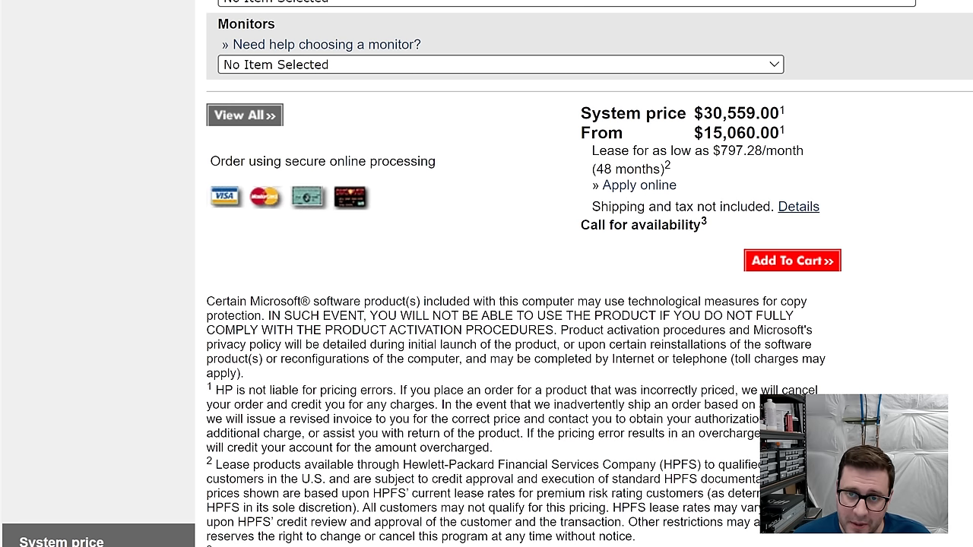
Step: Leave the HP store server configurator page
double_click(734, 112)
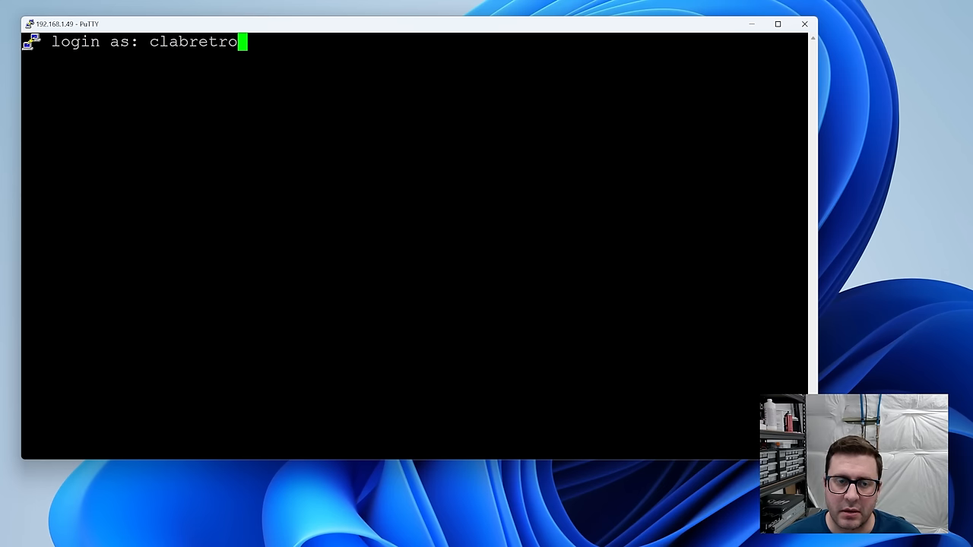
Step: Log in, confirm Ubuntu 5.04 Hoary Hedgehog with lsb_release -a, and run sudo lshw -short
key("Return")
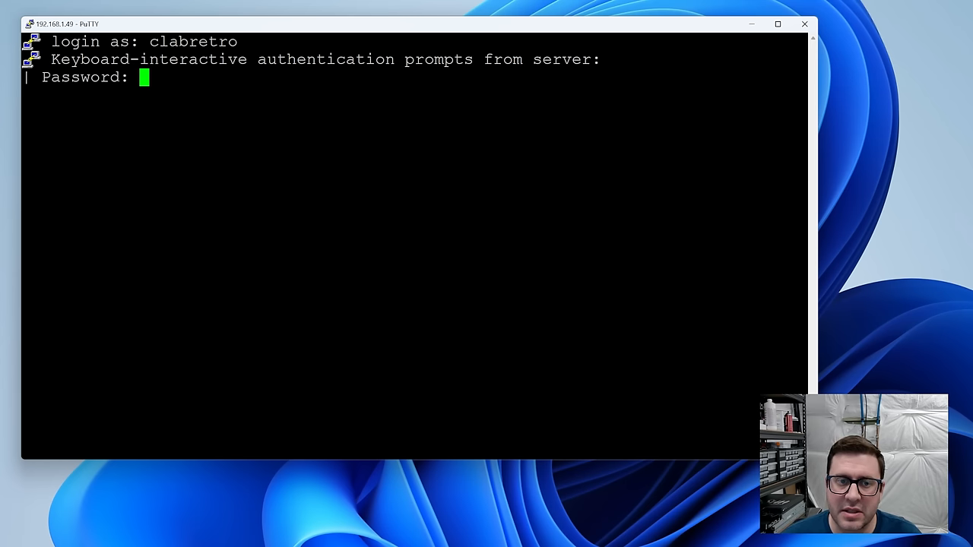
key("Return")
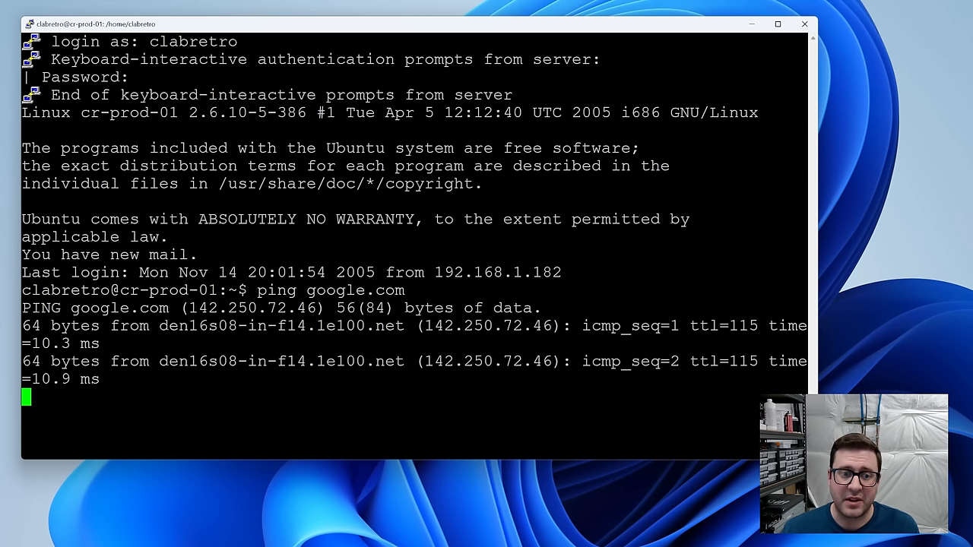
type("lsb_re")
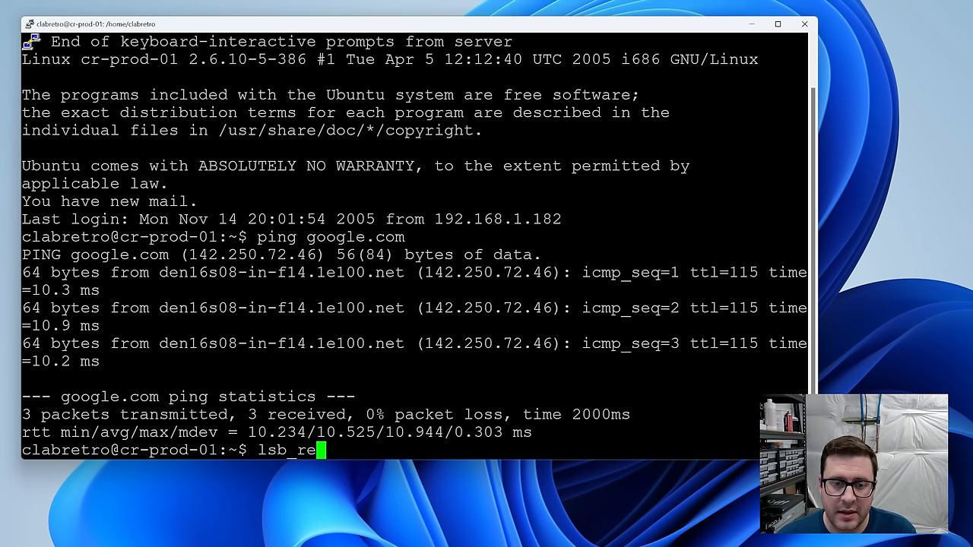
key("Return")
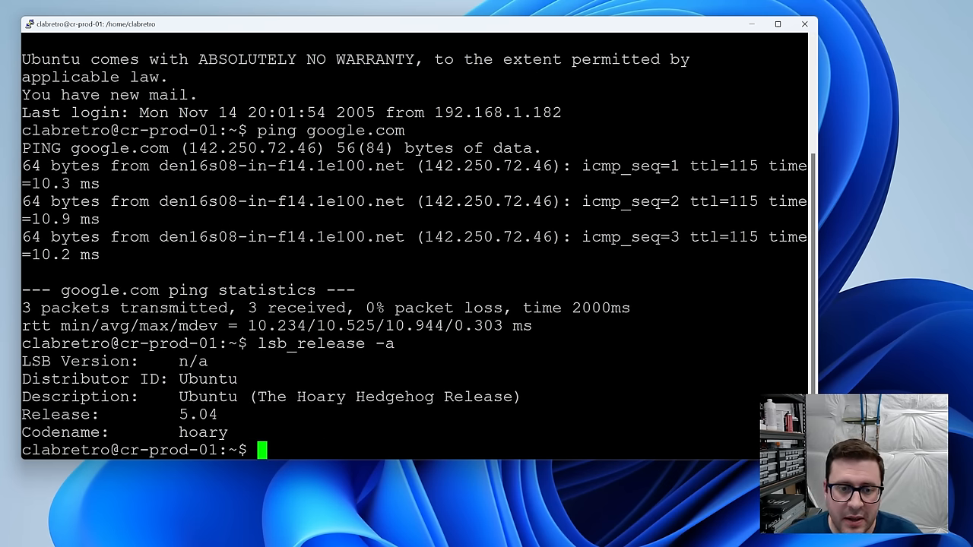
double_click(268, 396)
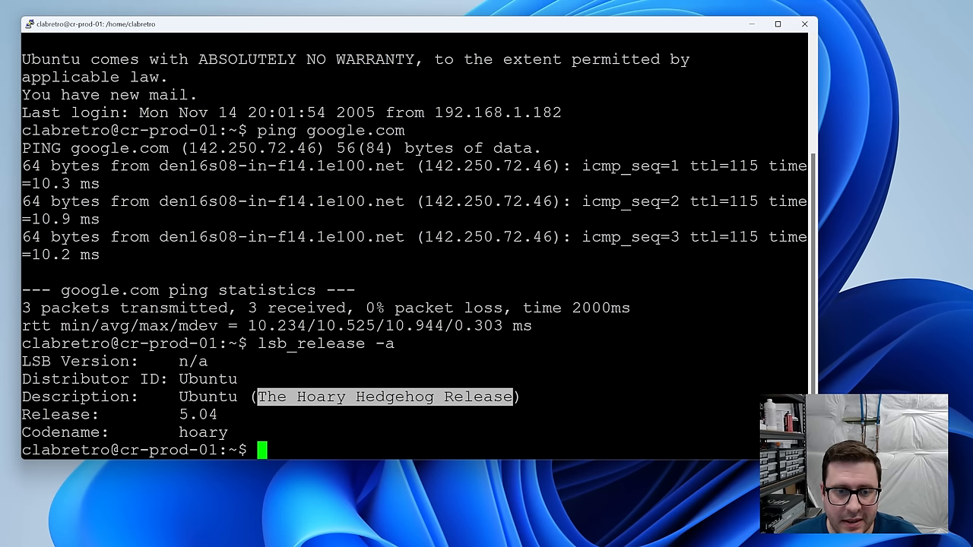
type("sudo lshw -short")
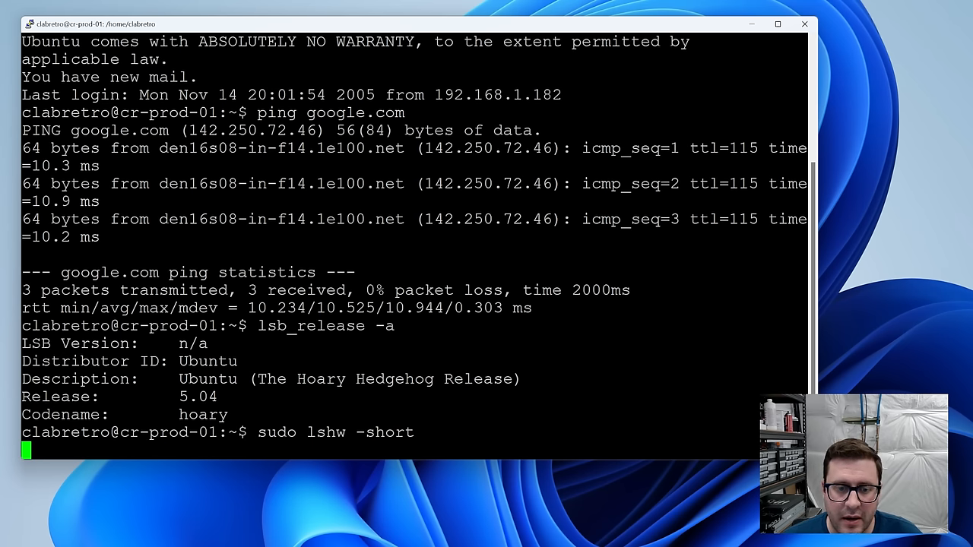
key("Return")
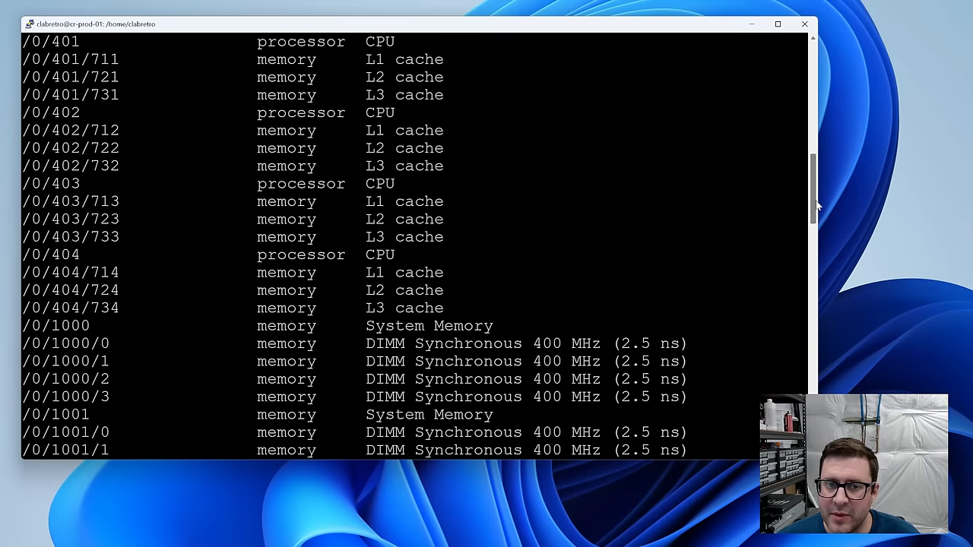
Step: Scroll the Apache httpd archive listing to locate httpd-2.2.0.tar.gz
scroll("up", 3)
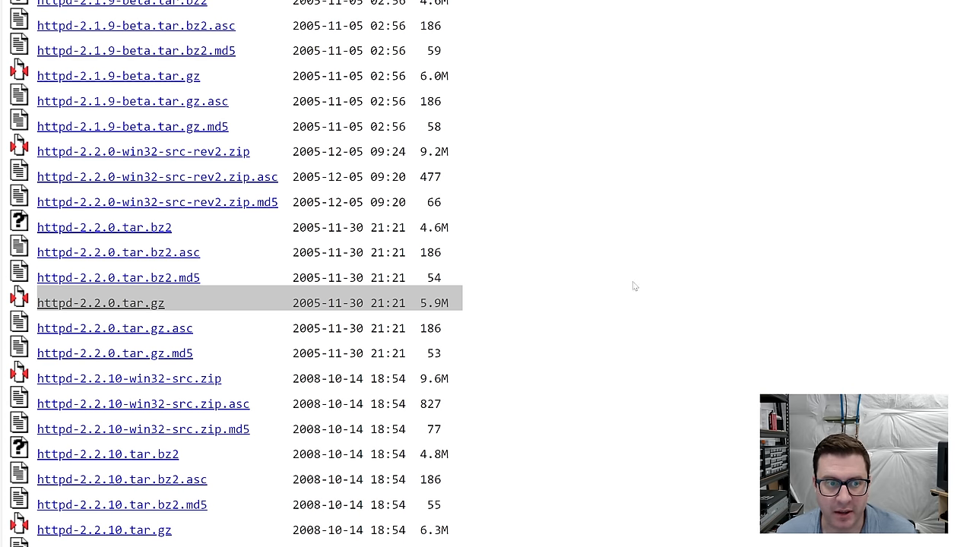
mouse_move(499, 306)
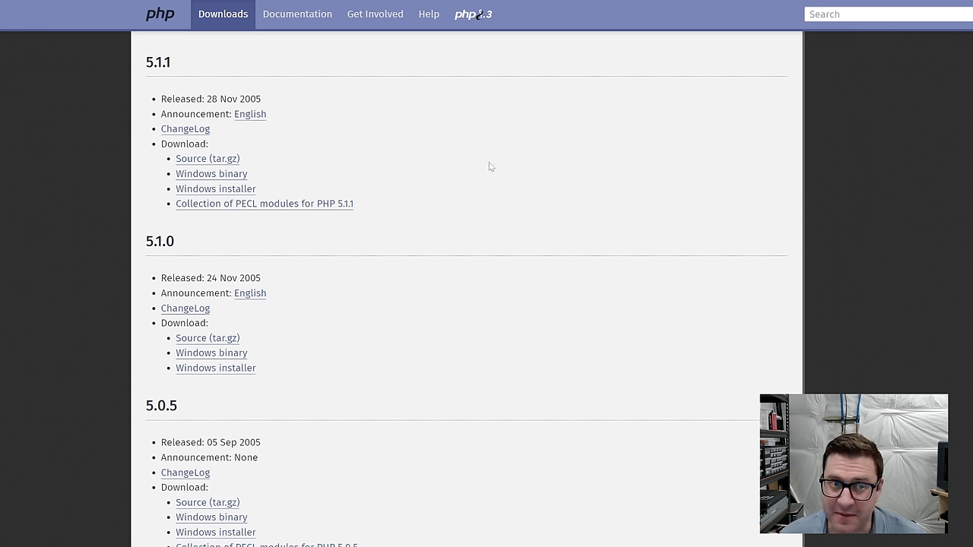
mouse_move(157, 99)
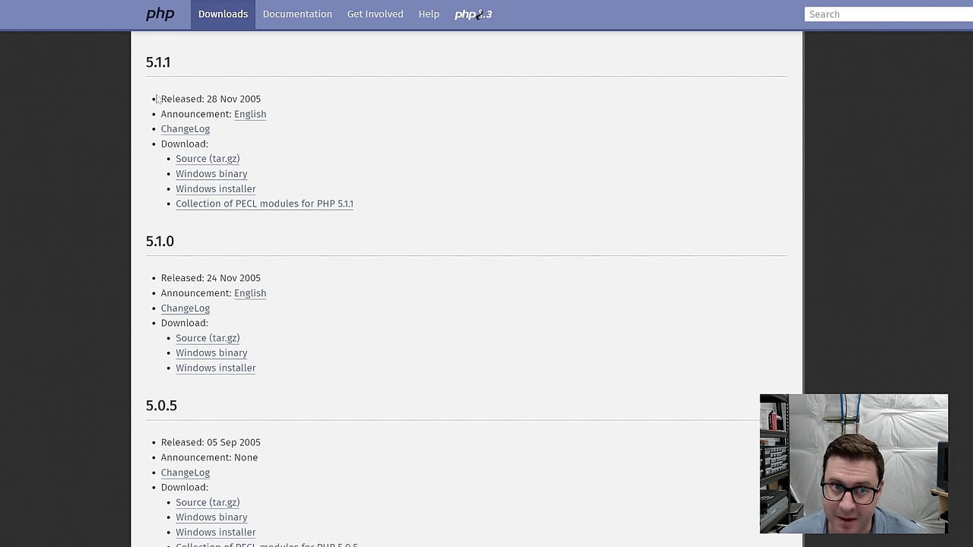
Step: Read through PHP's Apache 2.x on Unix installation guide page
left_click(298, 14)
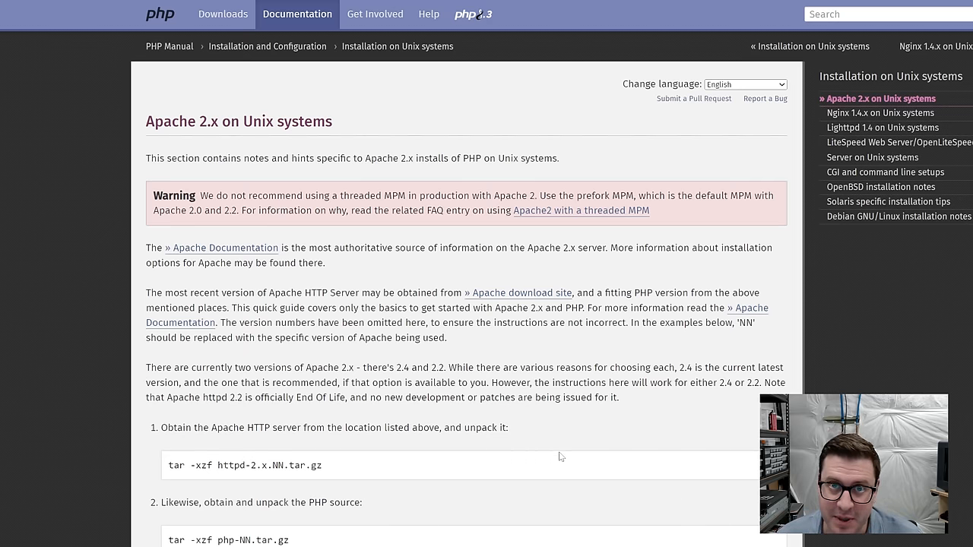
scroll("down", 3)
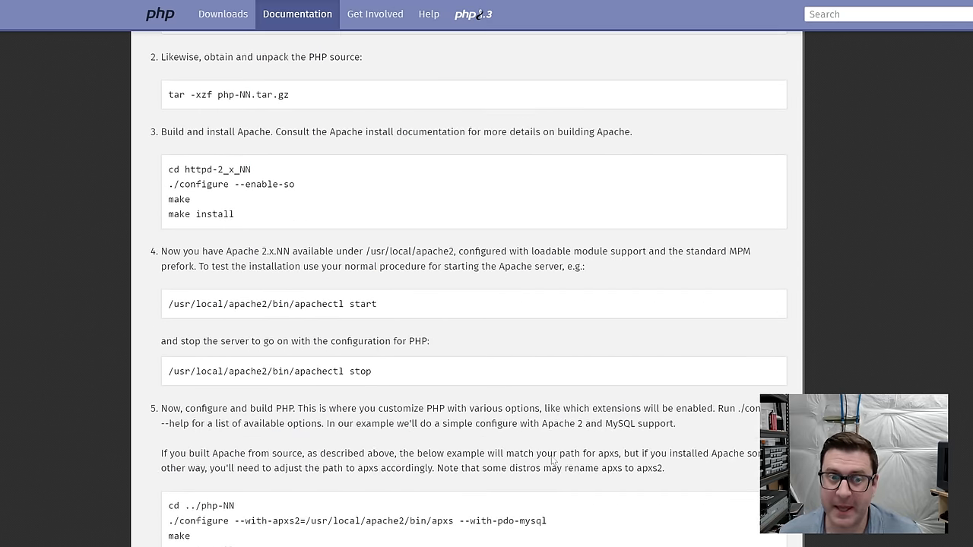
scroll("down", 3)
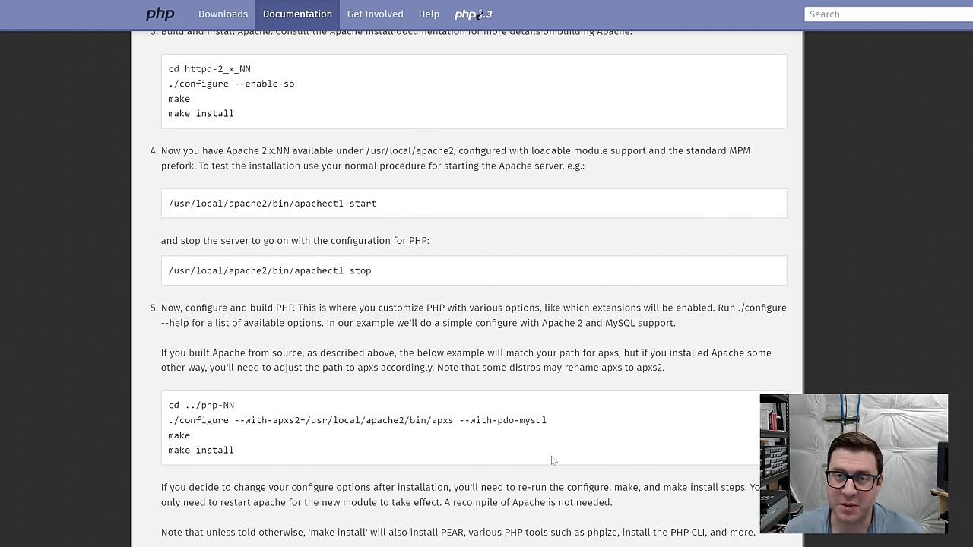
scroll("down", 3)
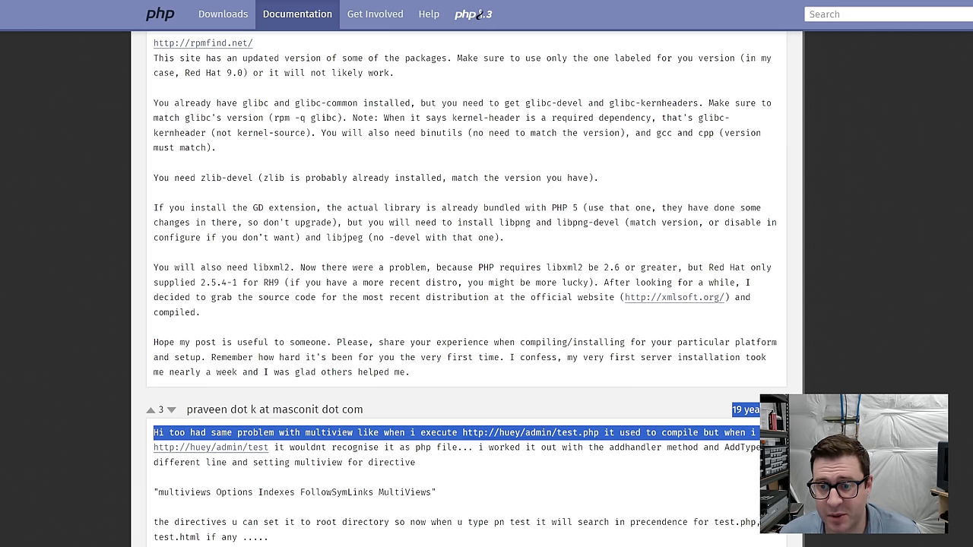
scroll("up", 3)
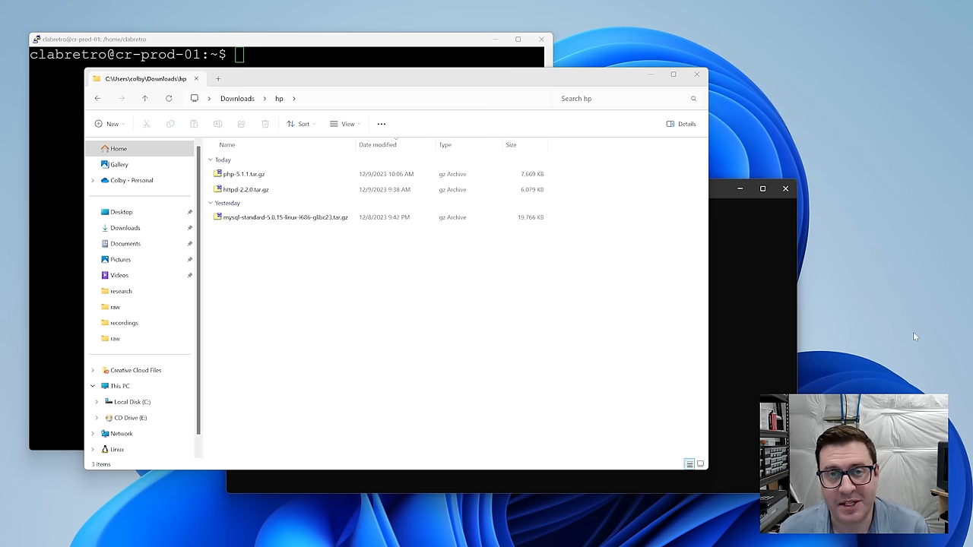
mouse_move(718, 179)
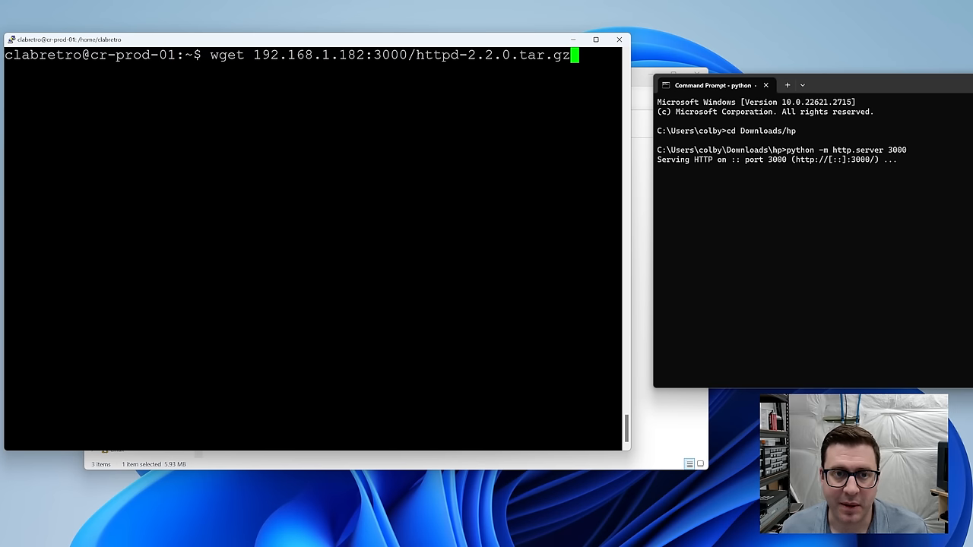
Step: Download httpd-2.2.0.tar.gz onto the server from the local web server
key("Return")
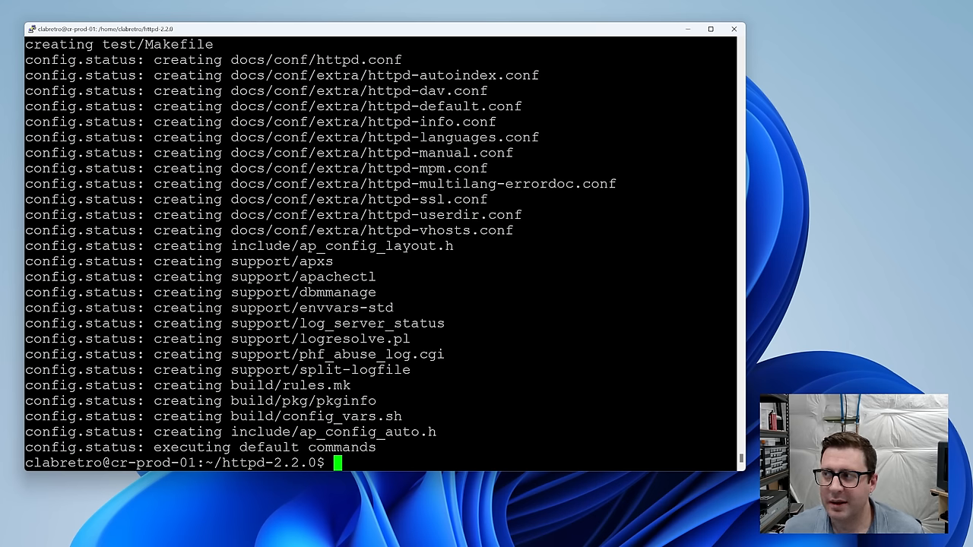
Step: Install the apache2 package with sudo apt-get install apache2, confirming with y
type("sudo")
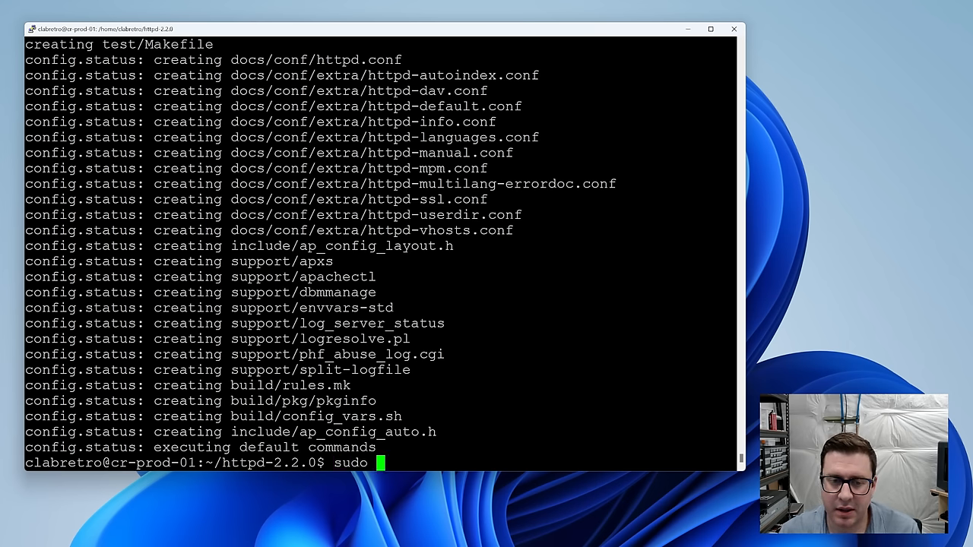
type("apt-get install apache2")
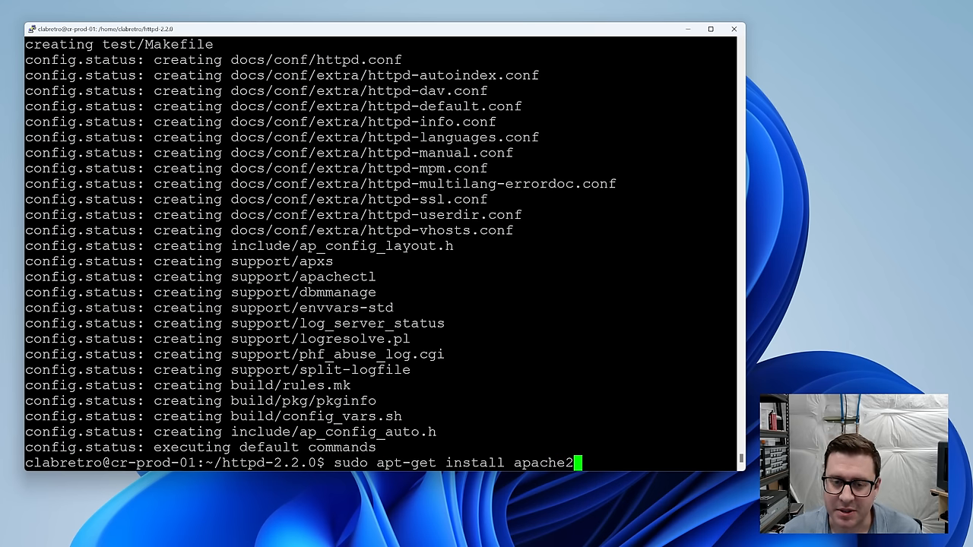
key("Return")
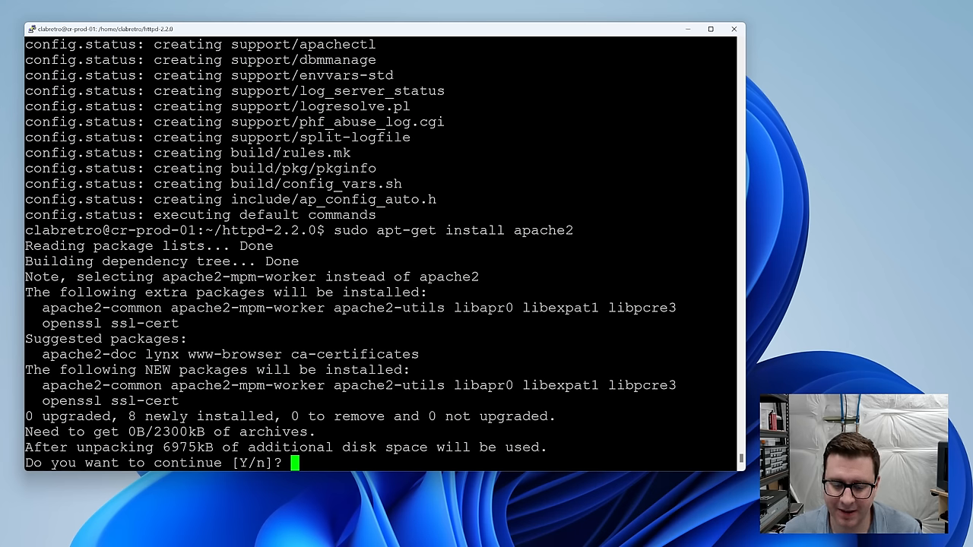
type("y")
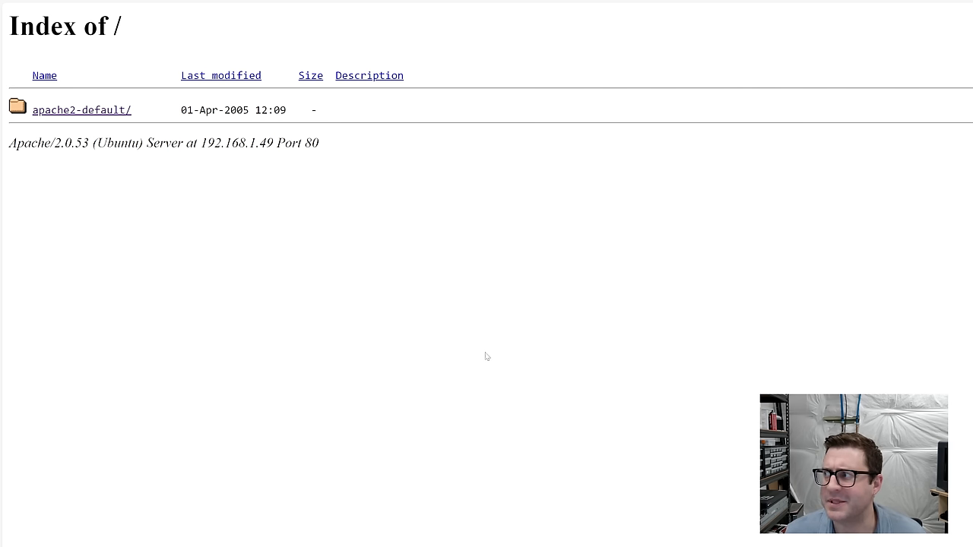
mouse_move(534, 320)
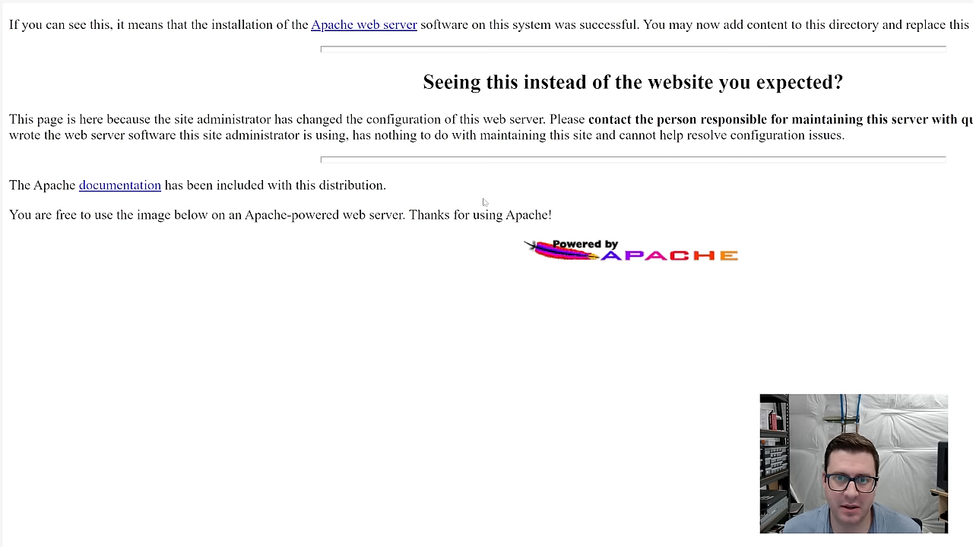
mouse_move(763, 287)
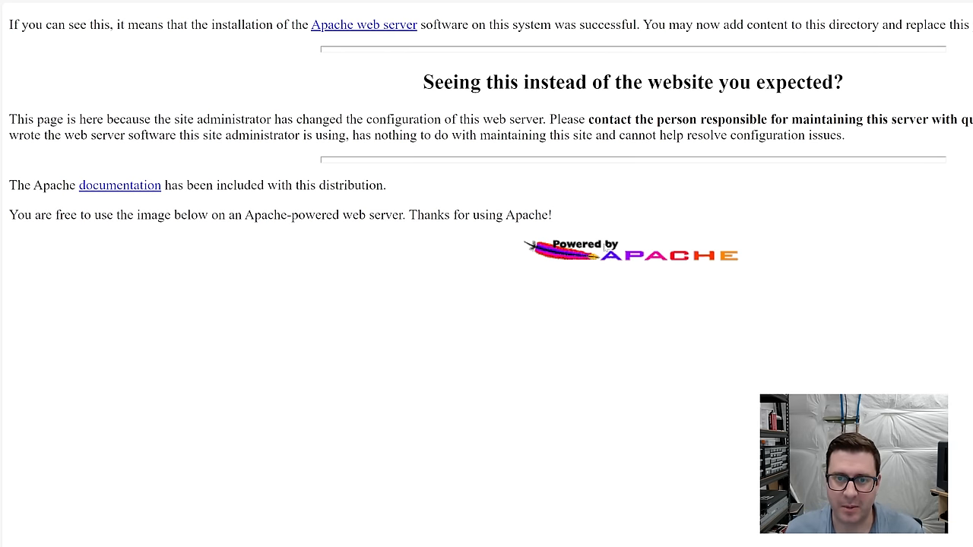
mouse_move(784, 360)
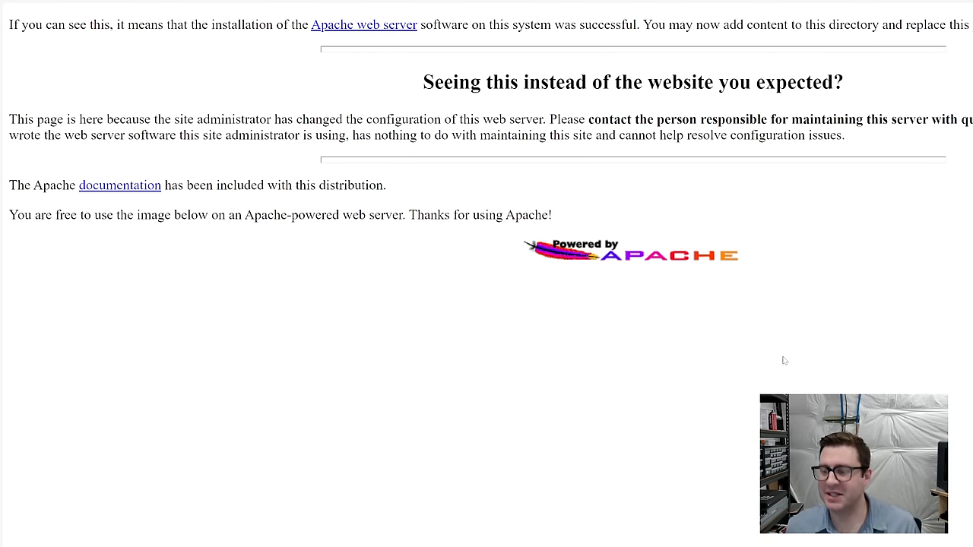
Step: Zoom out on the Apache default test page
key("ctrl+minus")
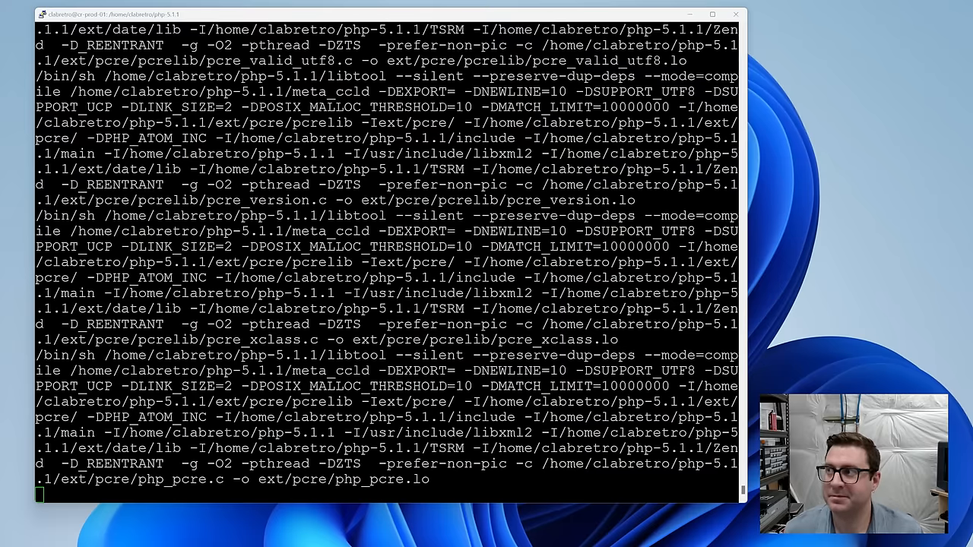
Step: Scroll through the PHP 5.1.1 build output in the terminal
scroll("down", 3)
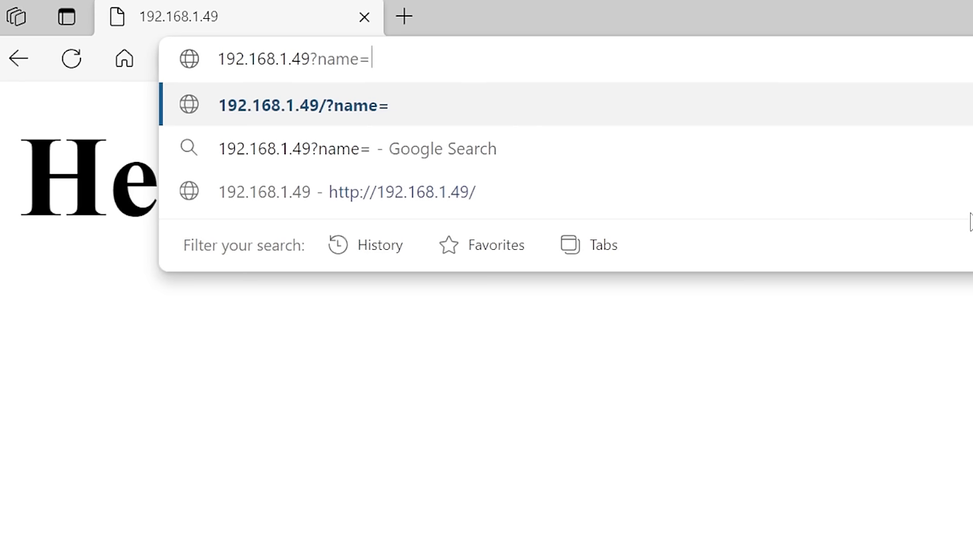
Step: Load 192.168.1.49 with the ?name=clabretro query so the page greets clabretro
type("clabt")
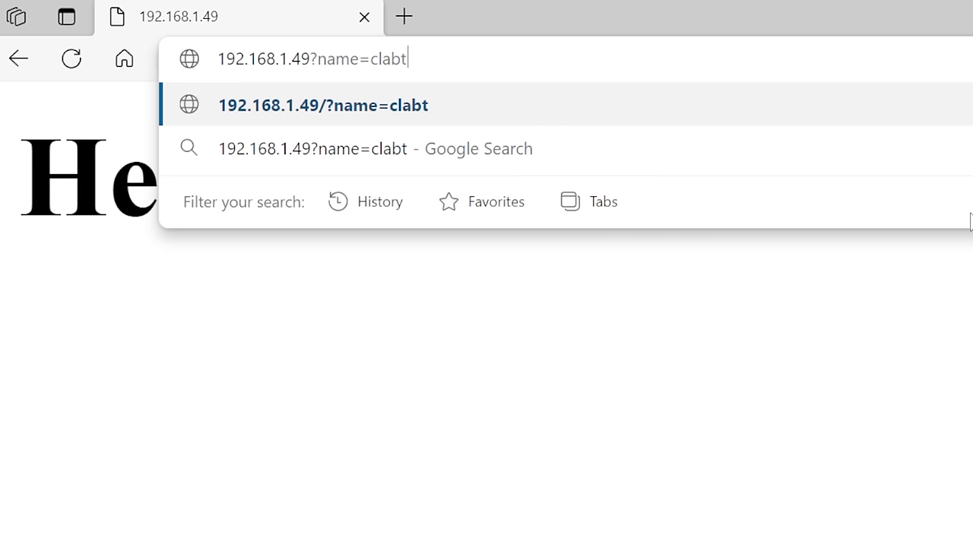
key("Return")
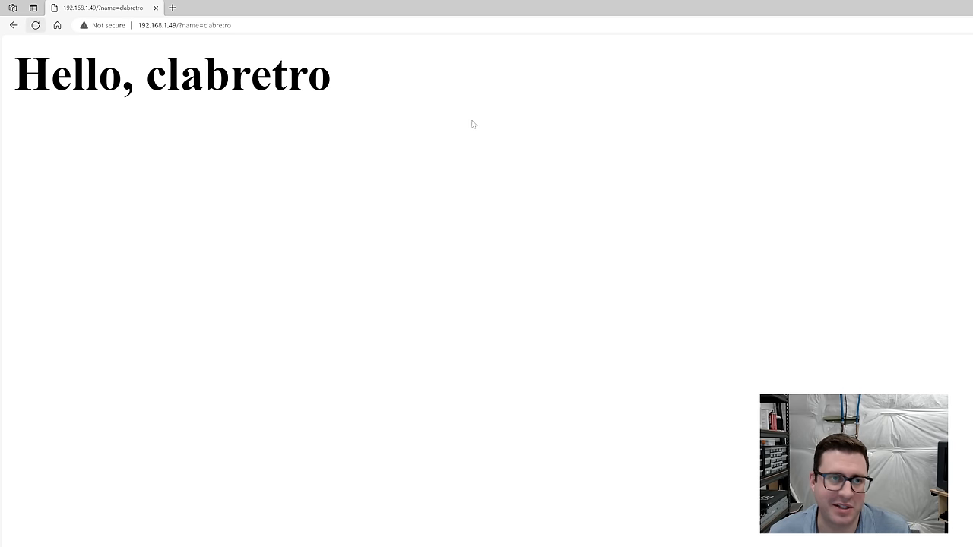
mouse_move(513, 130)
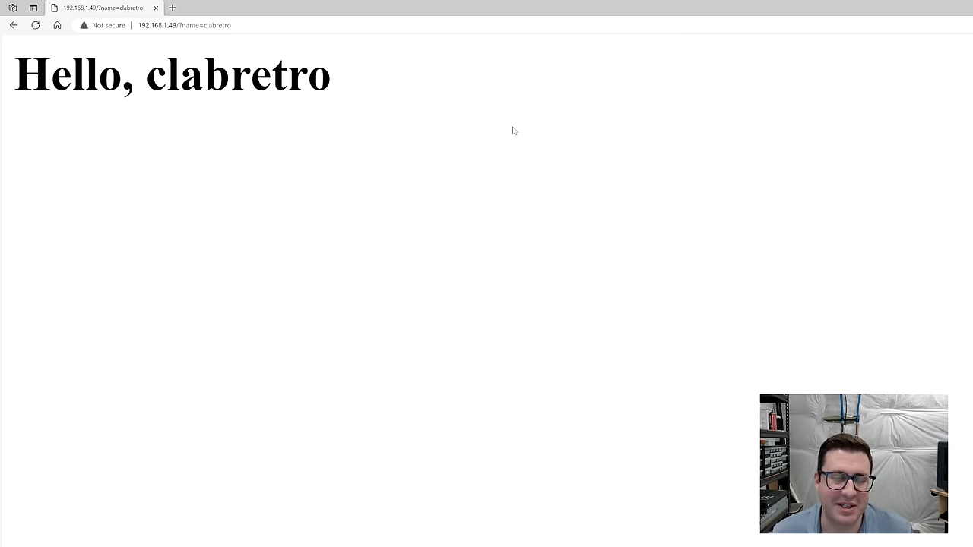
mouse_move(418, 101)
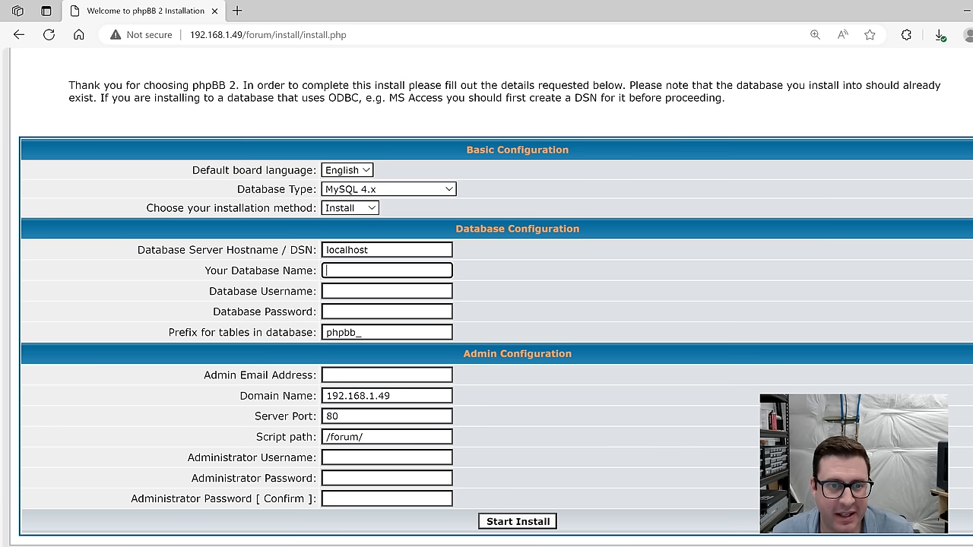
Step: Enter database name 'phpbb' in the phpBB 2 installer and start the install
type("phpbb")
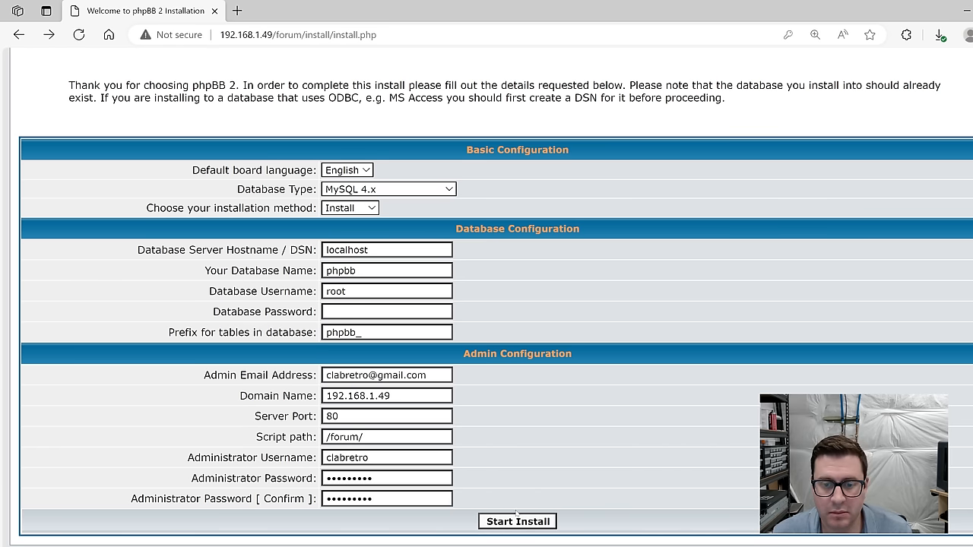
left_click(517, 520)
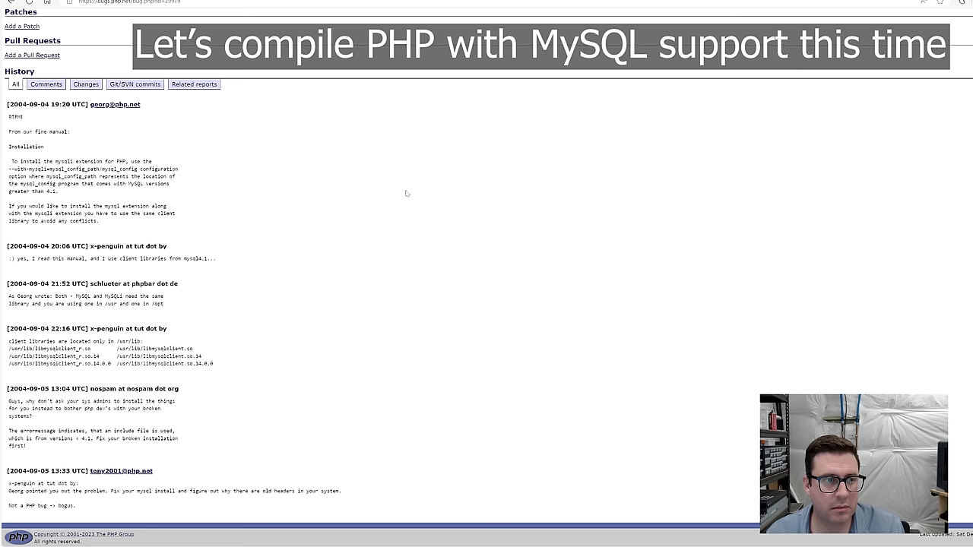
Step: Switch back to the phpBB 2 installer tab showing basic installation complete
left_click_drag(8, 168, 180, 169)
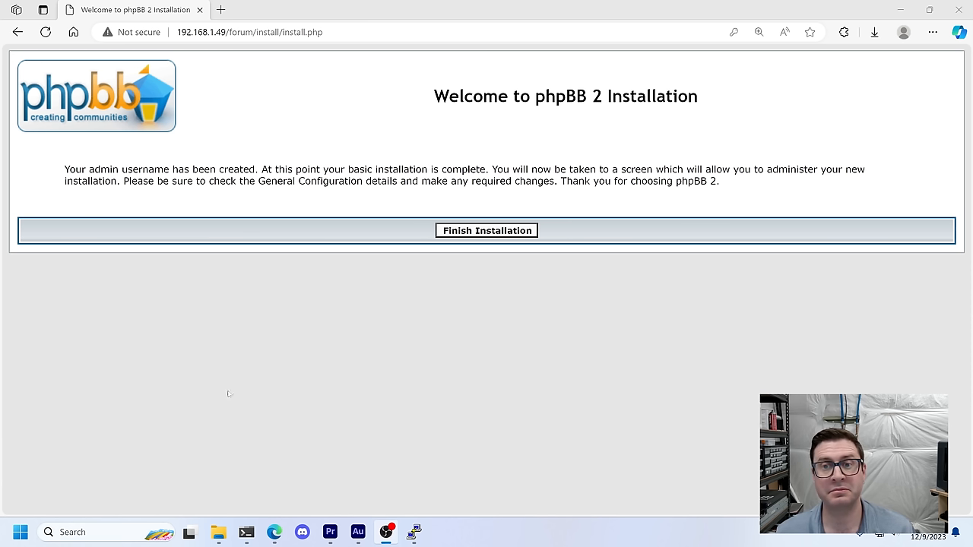
mouse_move(384, 359)
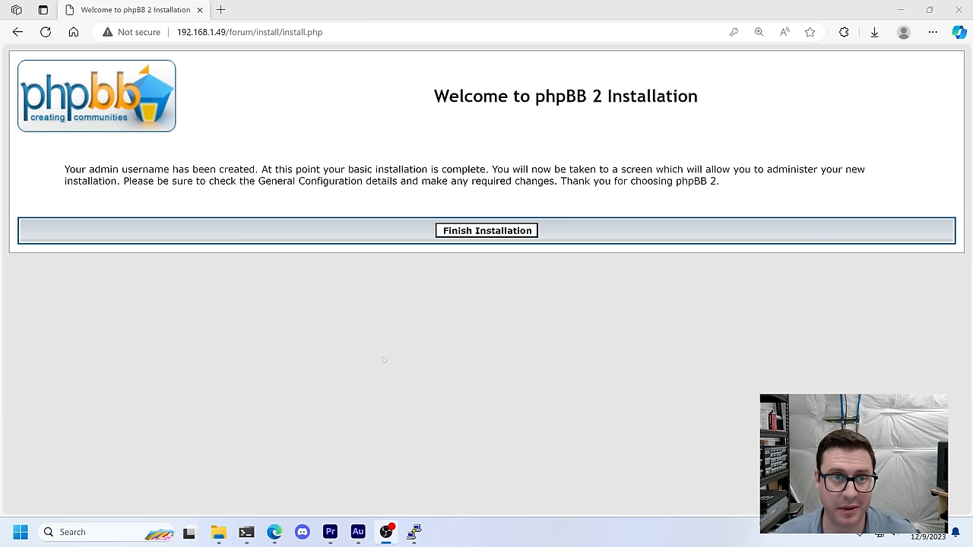
mouse_move(421, 346)
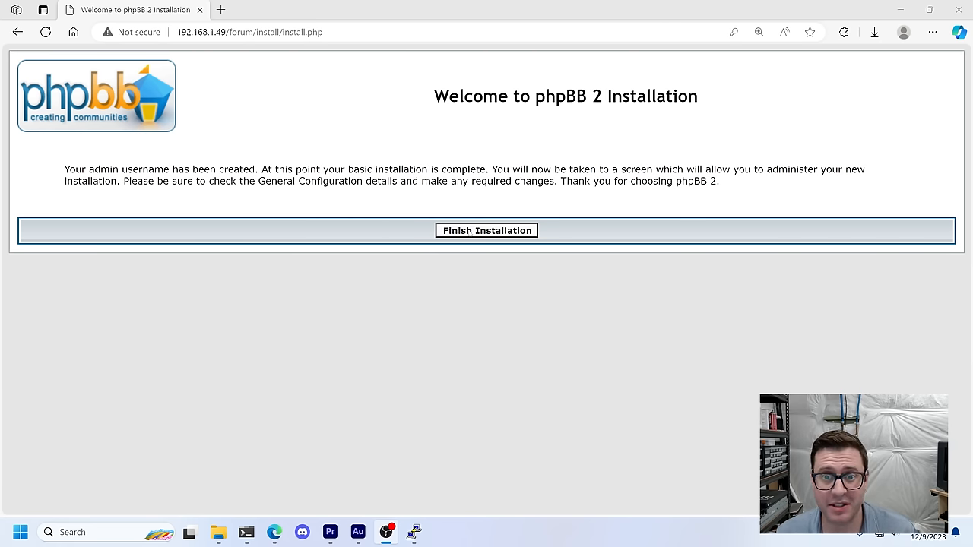
Step: Finish installation, move install/ aside over SSH, and log in as the forum admin
left_click(485, 230)
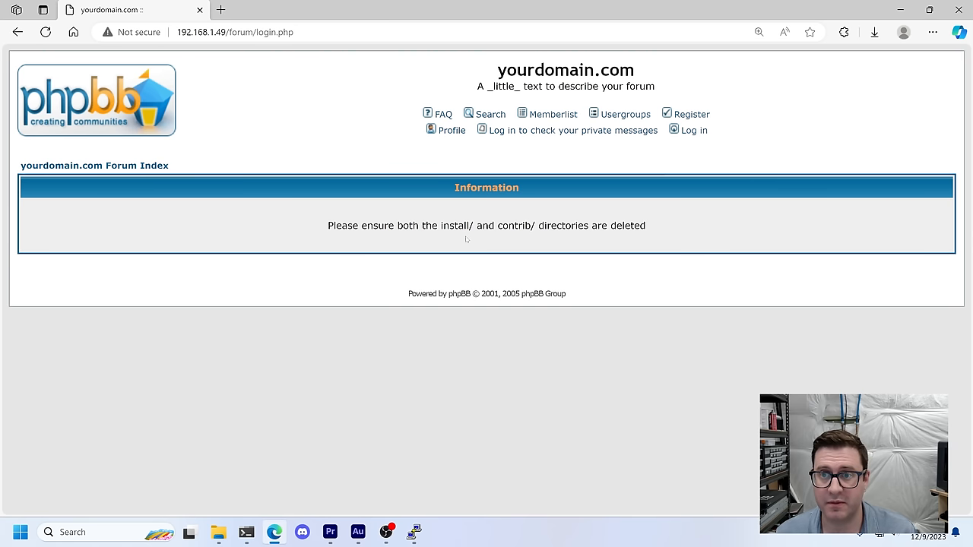
left_click_drag(408, 224, 563, 225)
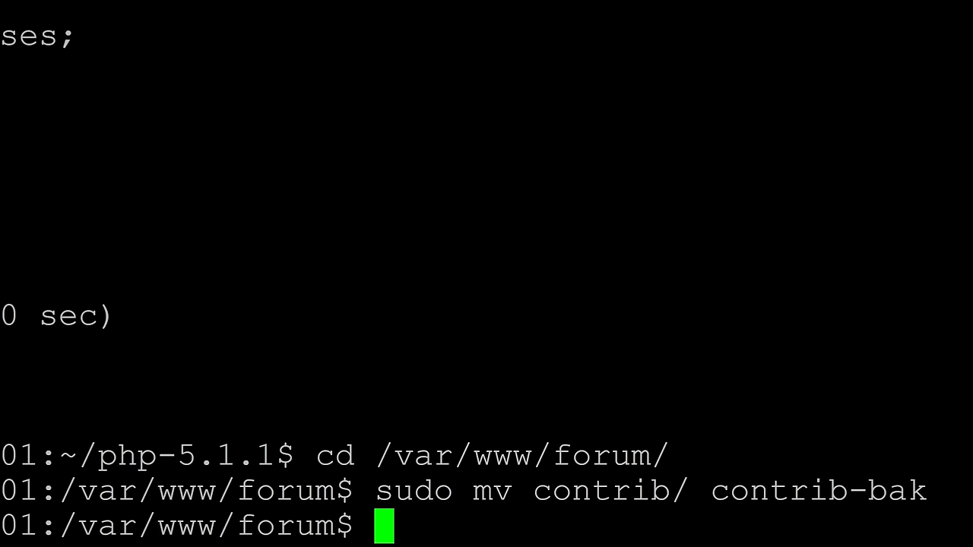
type("sudo mv install/")
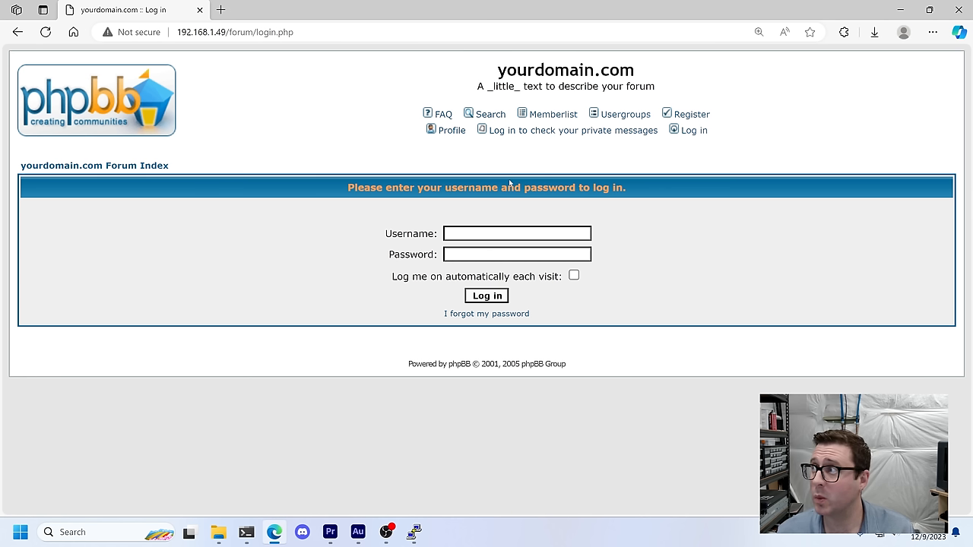
type("clabretr")
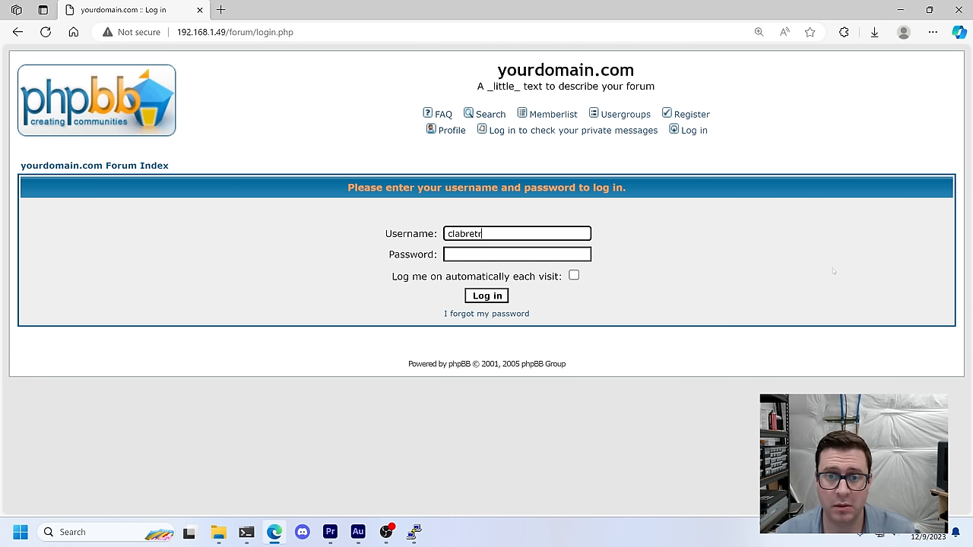
left_click(486, 296)
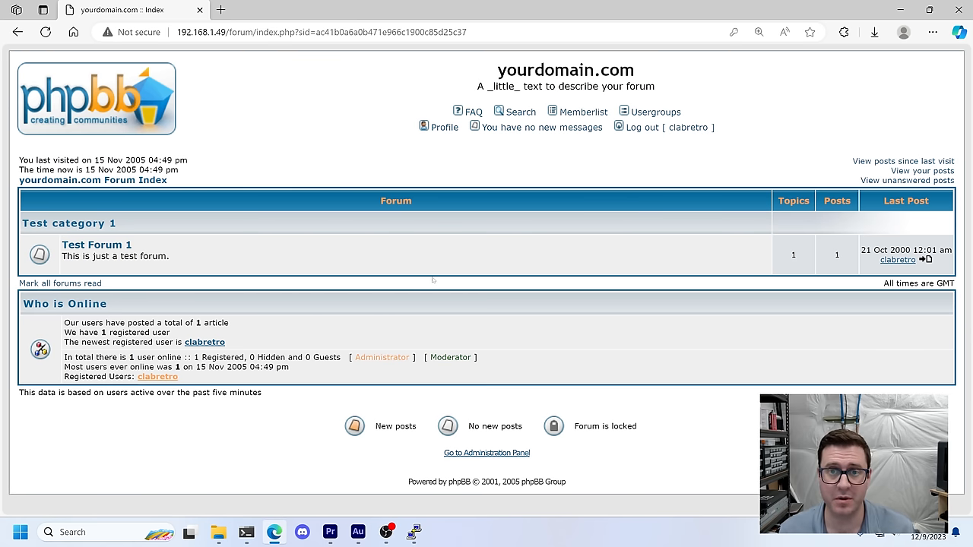
mouse_move(373, 295)
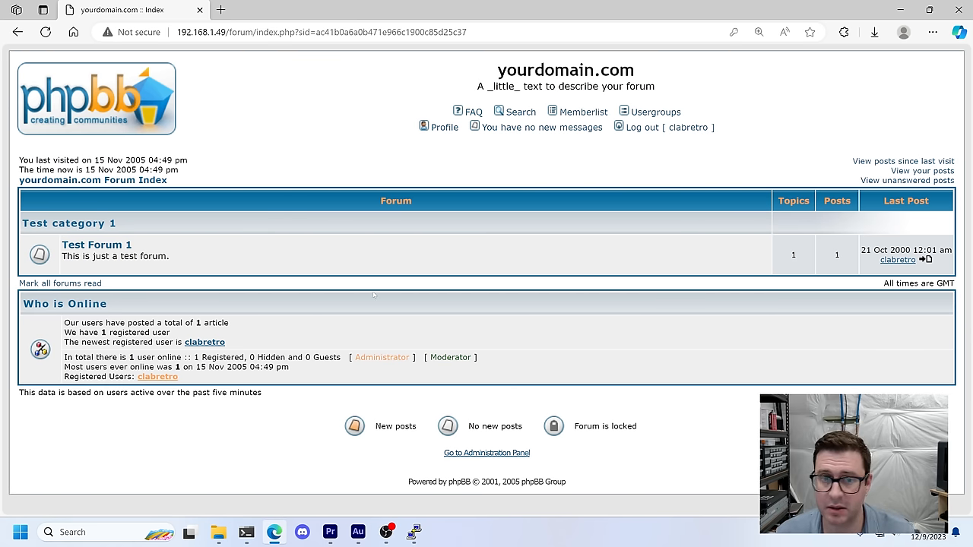
Step: Set site name clabretro.com and description 'clabretro internet big internet website' in Admin Configuration
left_click(440, 127)
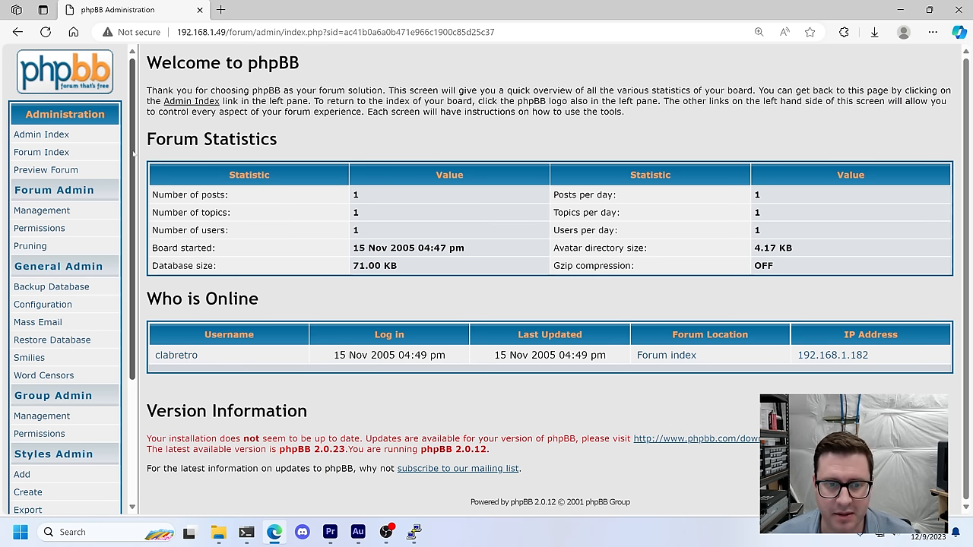
mouse_move(477, 393)
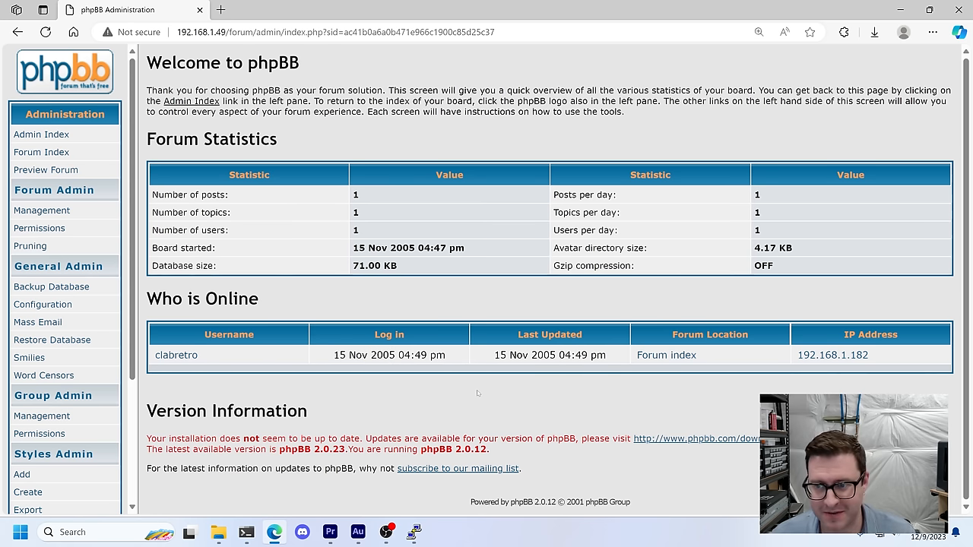
left_click(43, 304)
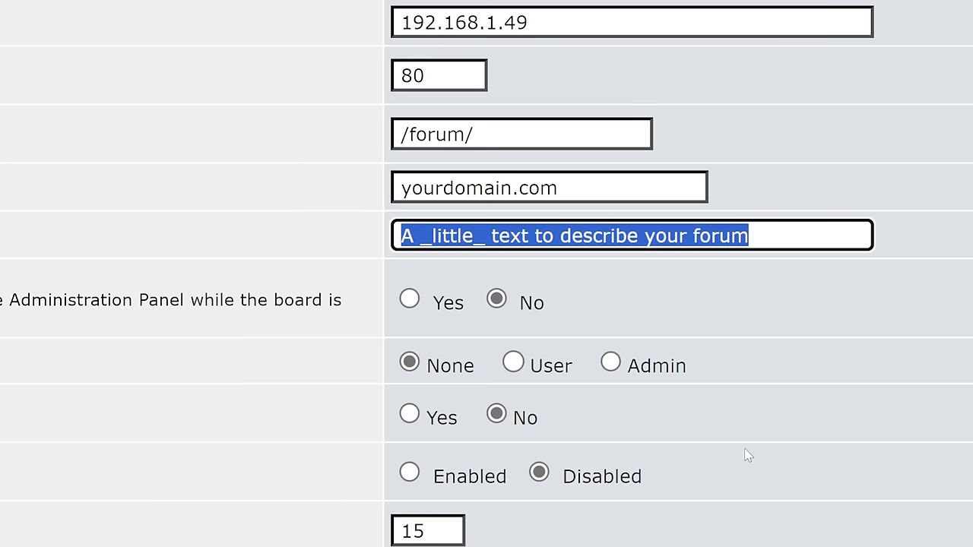
type("clabretro internet")
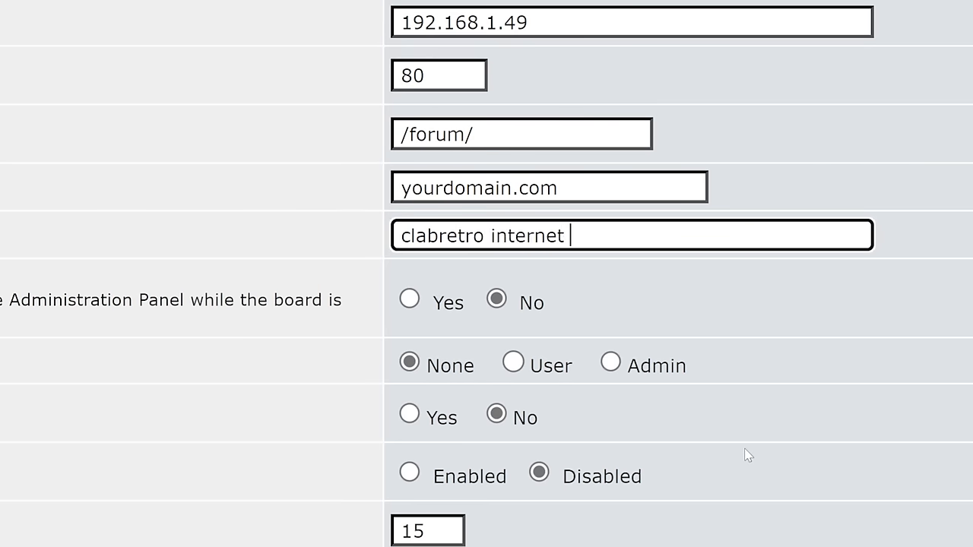
type("big internet")
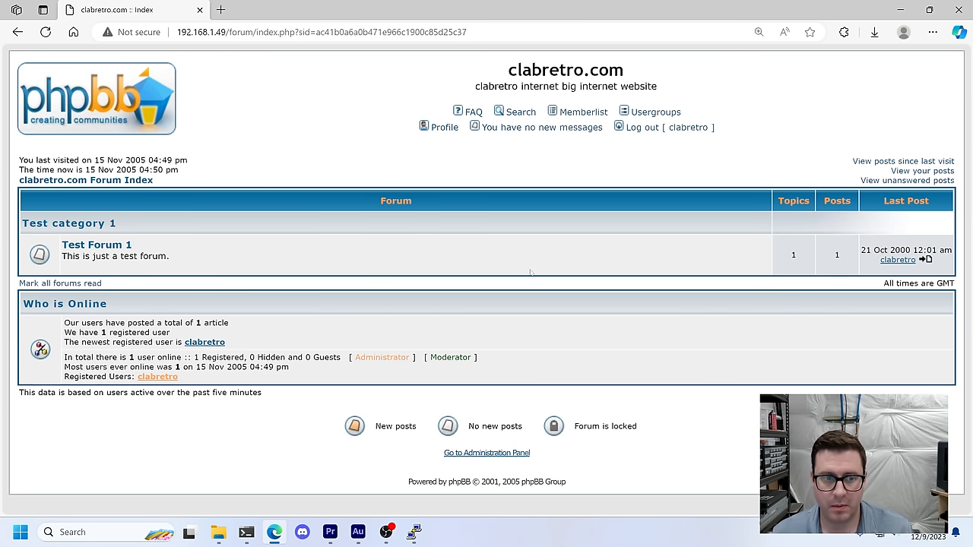
mouse_move(603, 266)
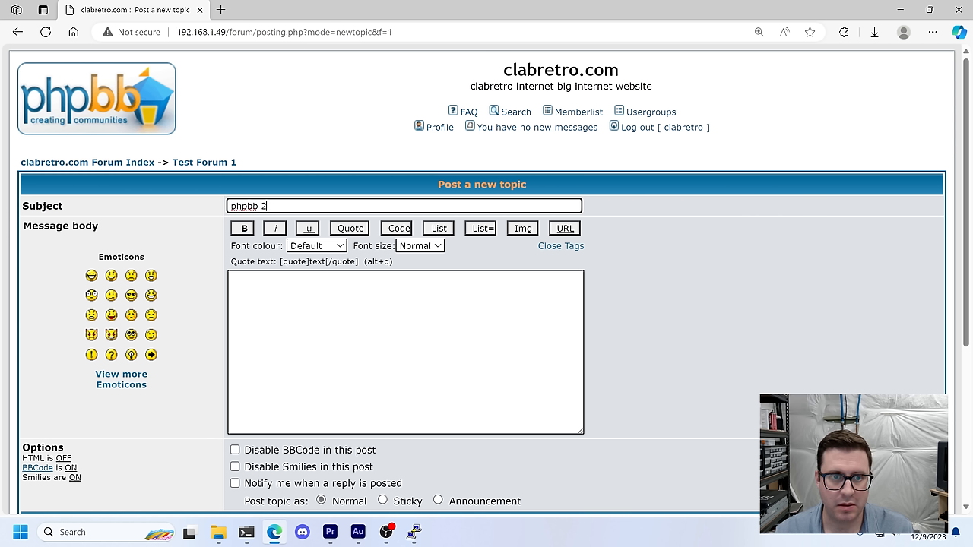
Step: Post topic 'phpbb 2.0.12 in 2023' in Test Forum 1 saying 'Hello, YouTube!' with emoticons
type(".0.12 in 20")
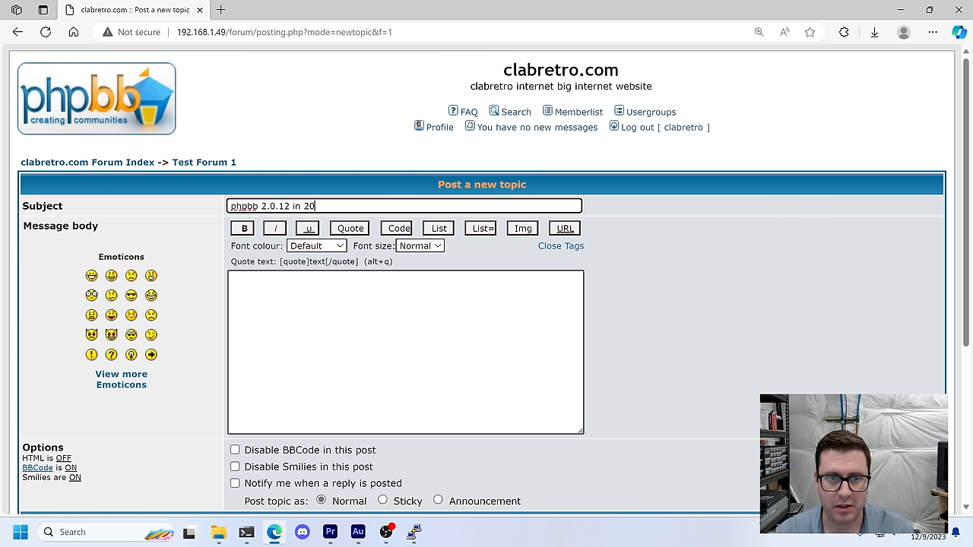
type("Hello, You")
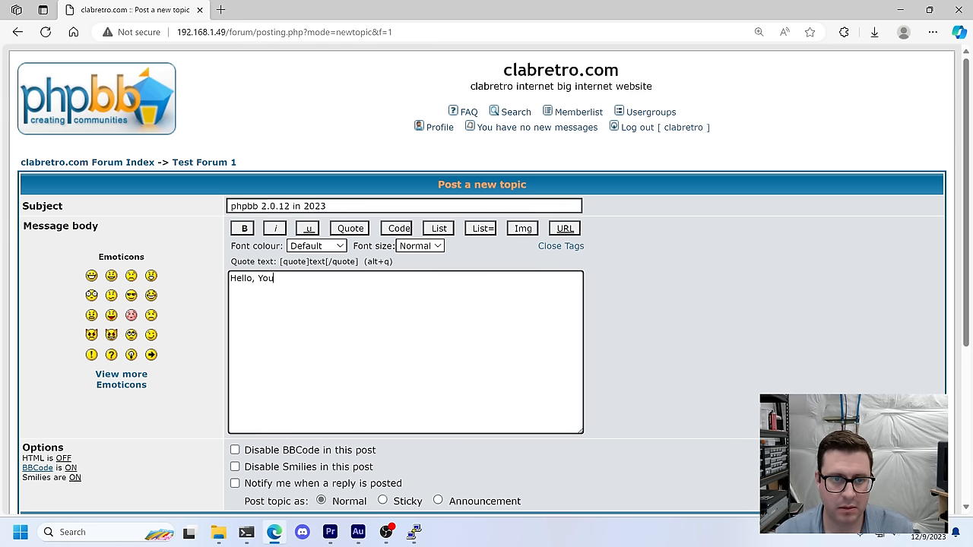
type("Tube!")
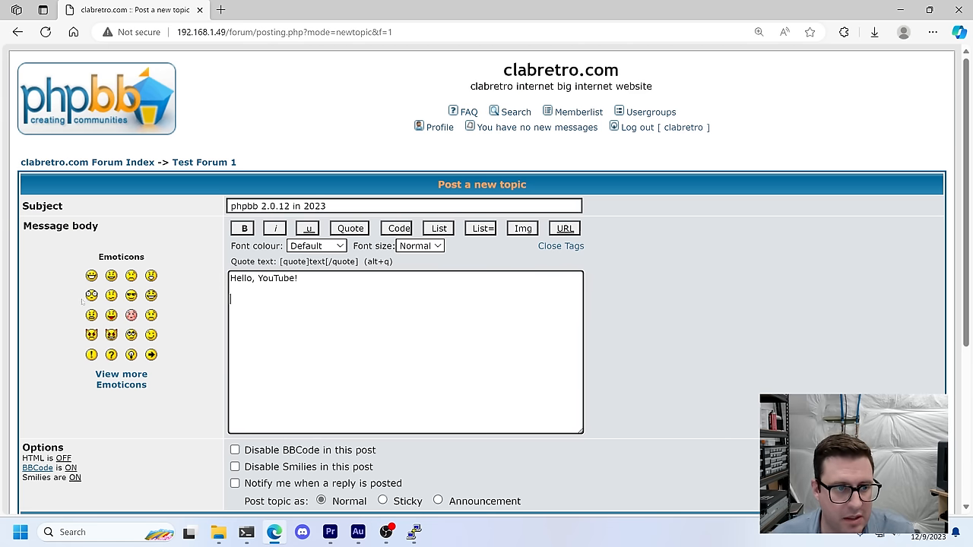
left_click(131, 335)
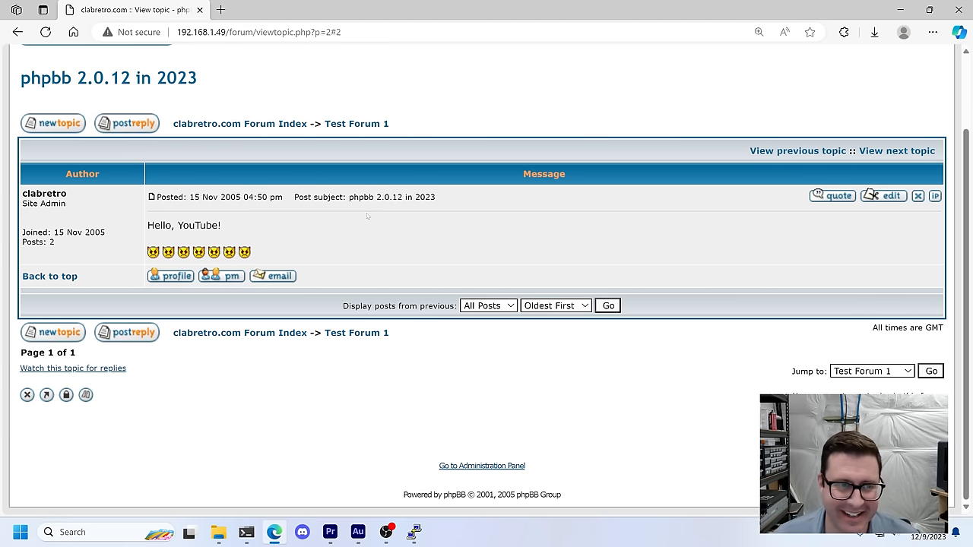
scroll("up", 3)
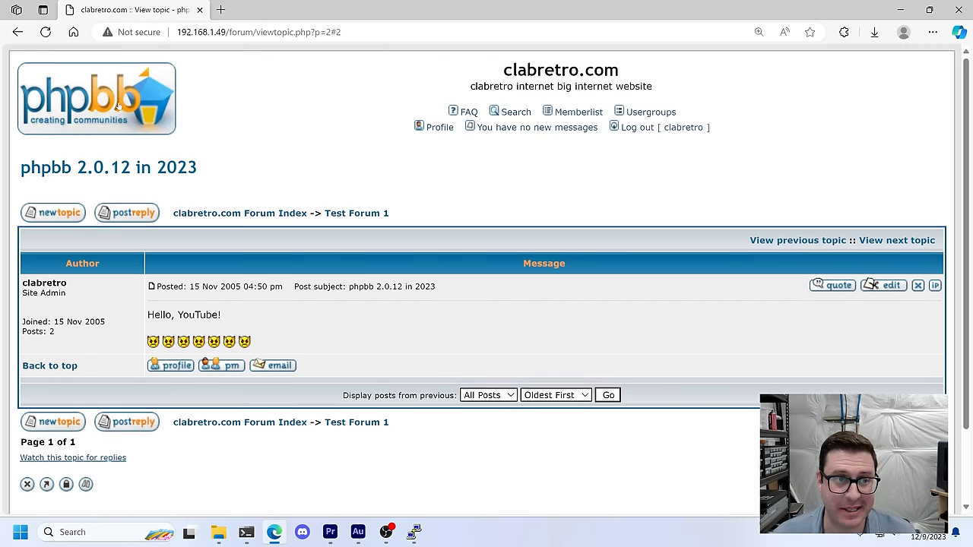